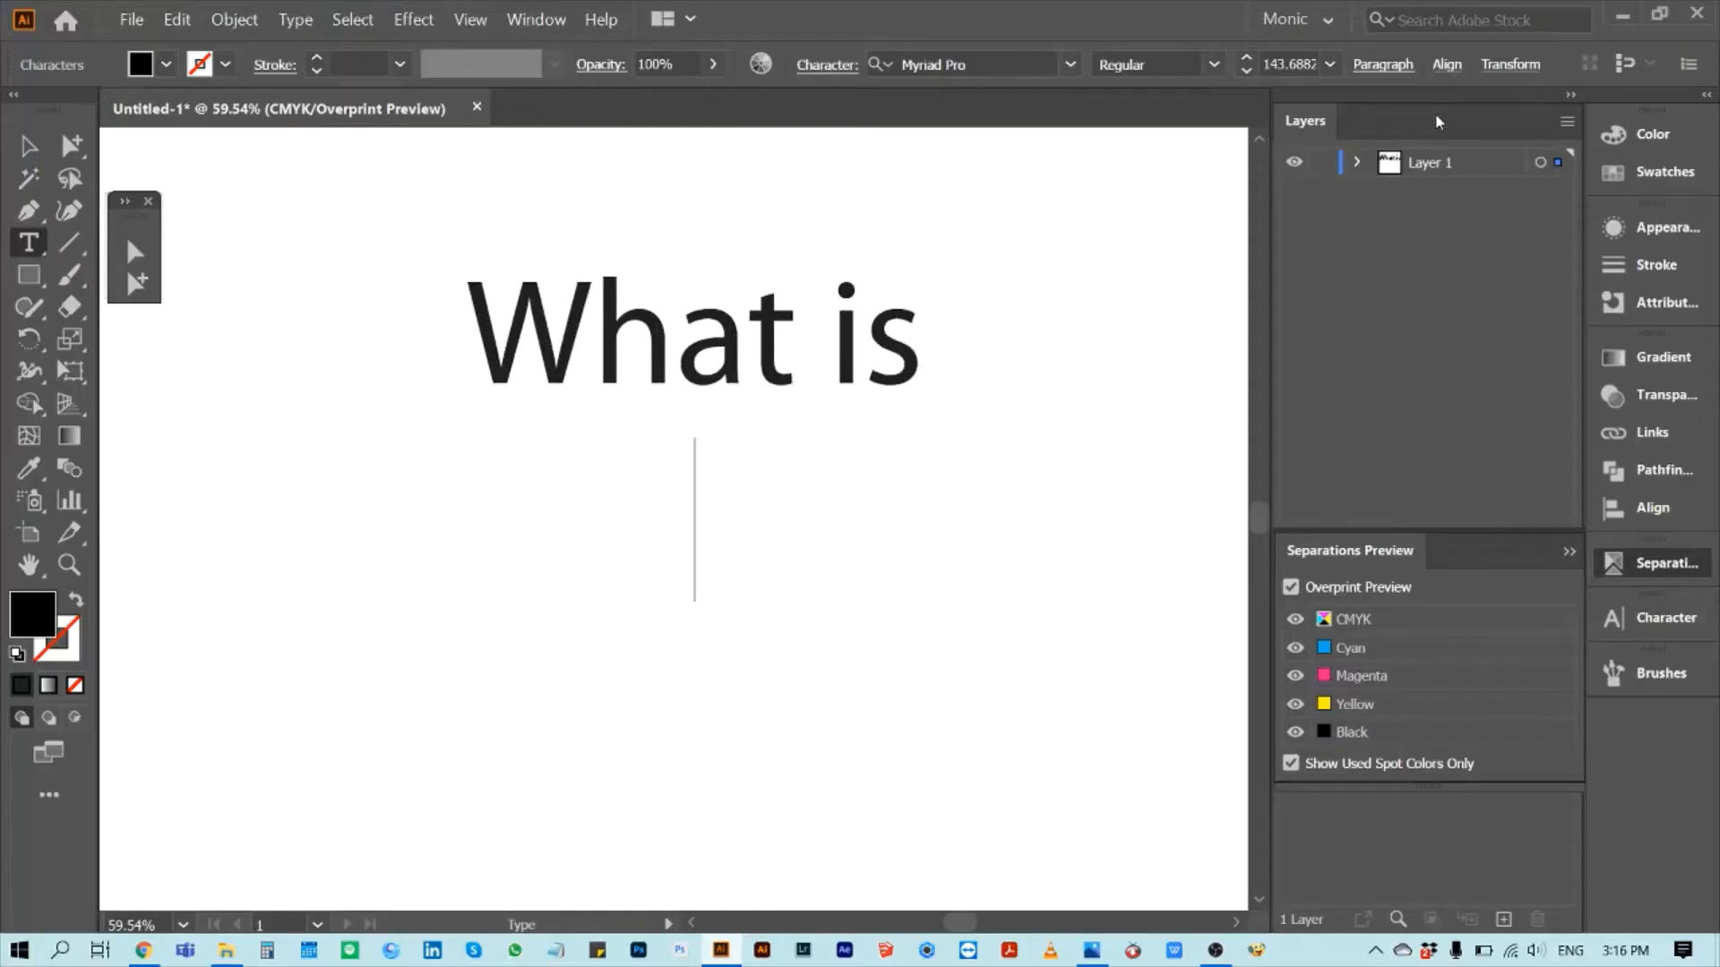
# Add 'TRAPPING in PREPRESS' to the title and begin the definition 'Trapping is the technique'
pyautogui.write('TRAPPING in PREPRESS')
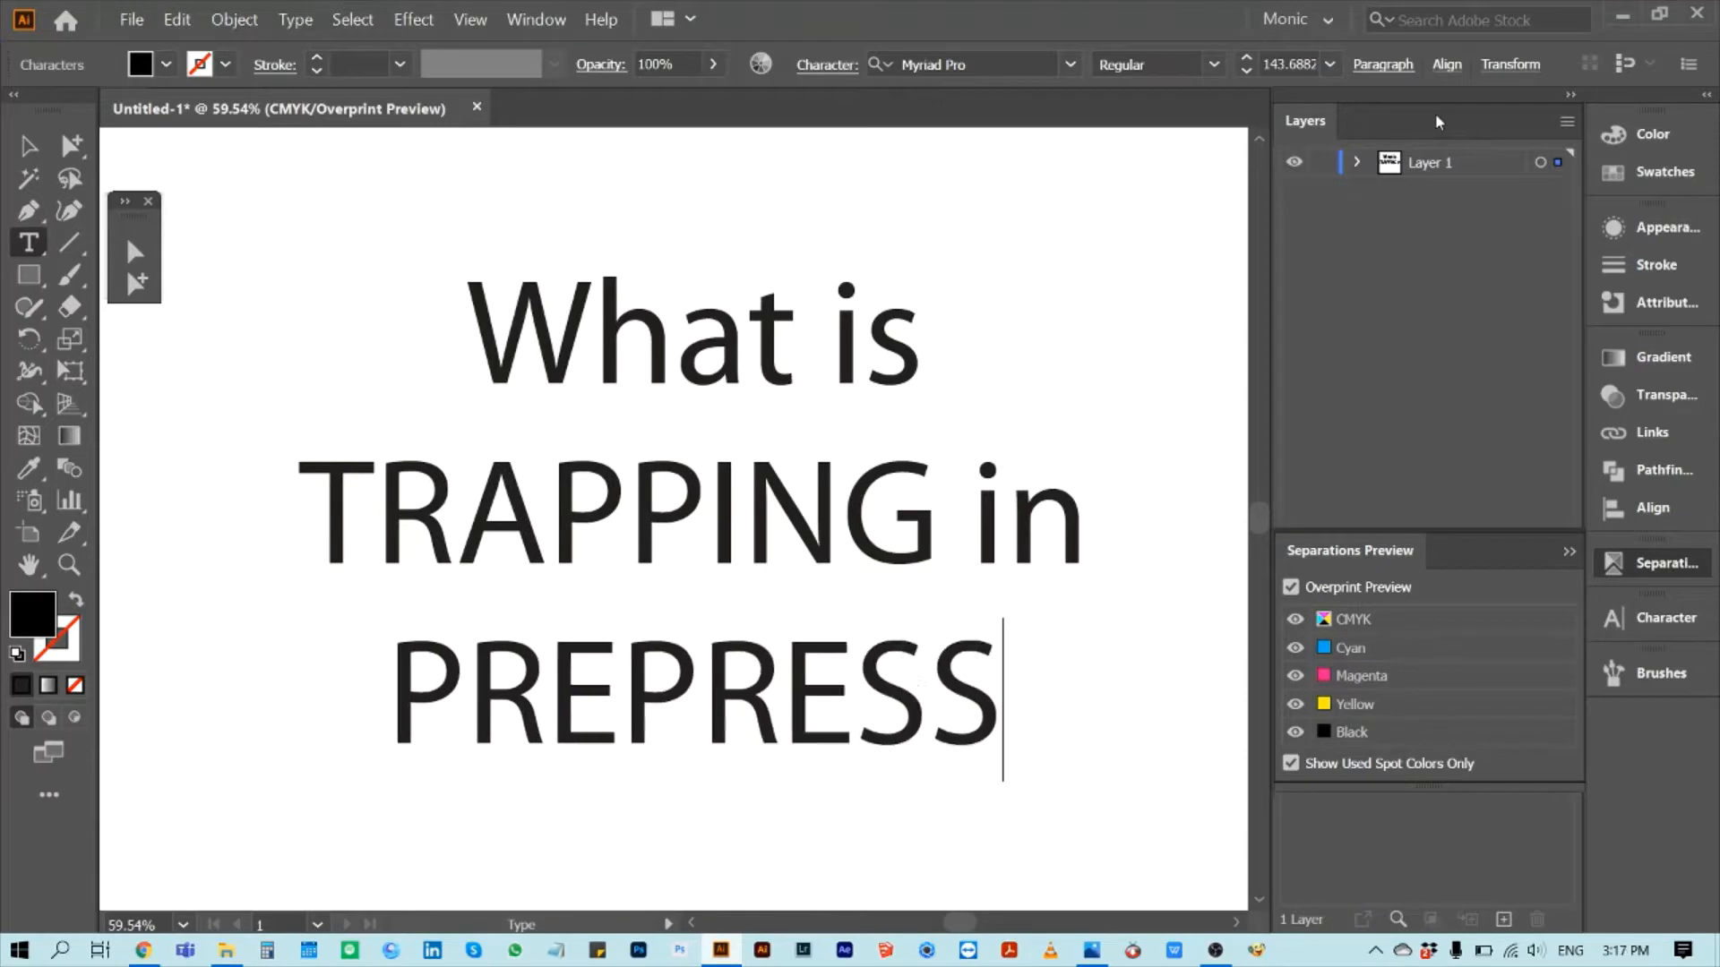
pyautogui.write('Trapping is the technique that is used to')
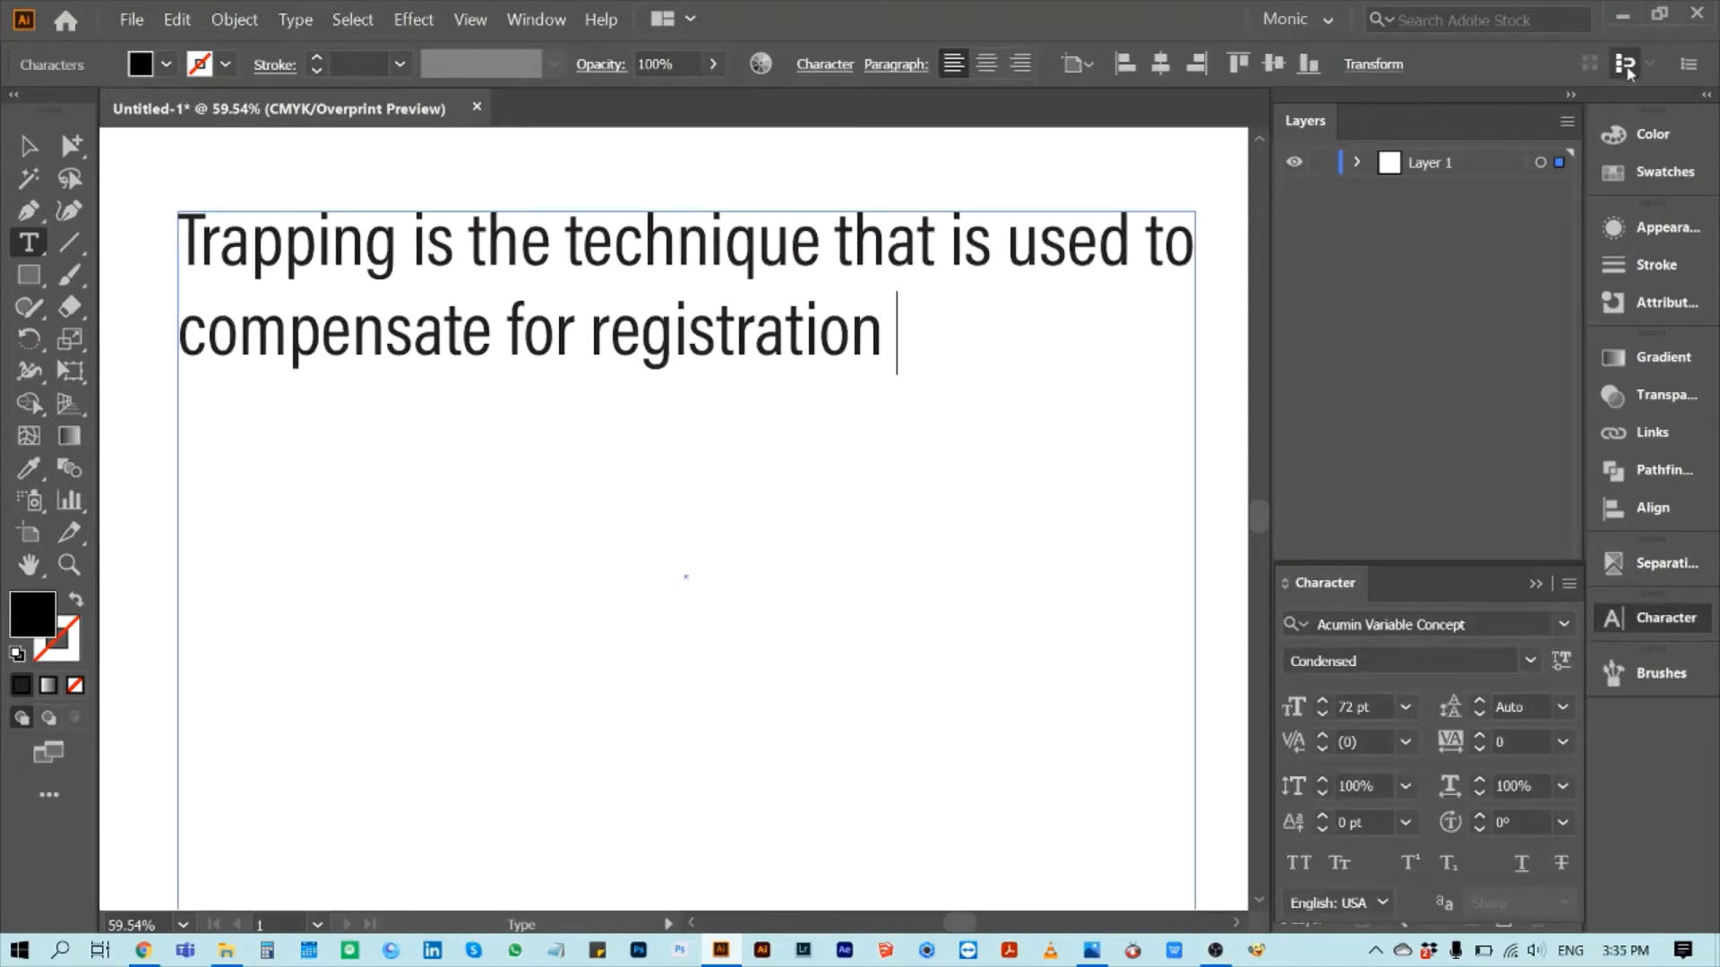
# Write that trapping compensates registration issues of successive colors with no ugly gaps, then begin 'HOW TO TRA'
pyautogui.write('issues of successive colors or images.')
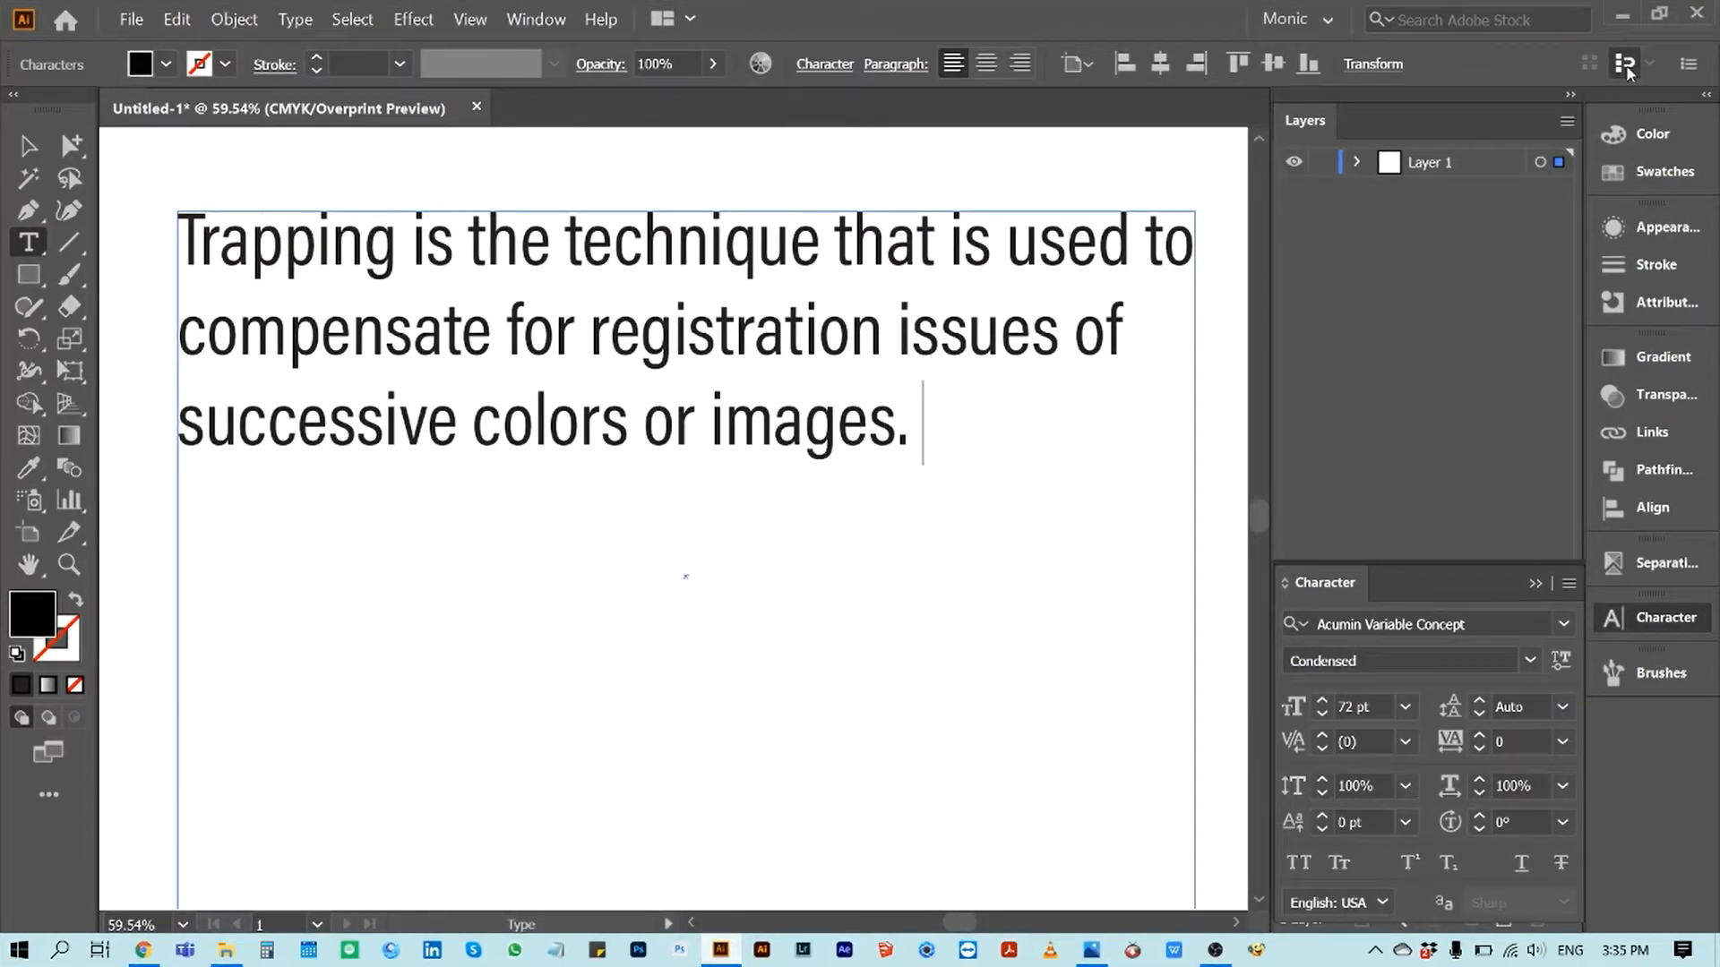
pyautogui.write('It ensures that there are no ugly gaps or overlaps in the printed result.')
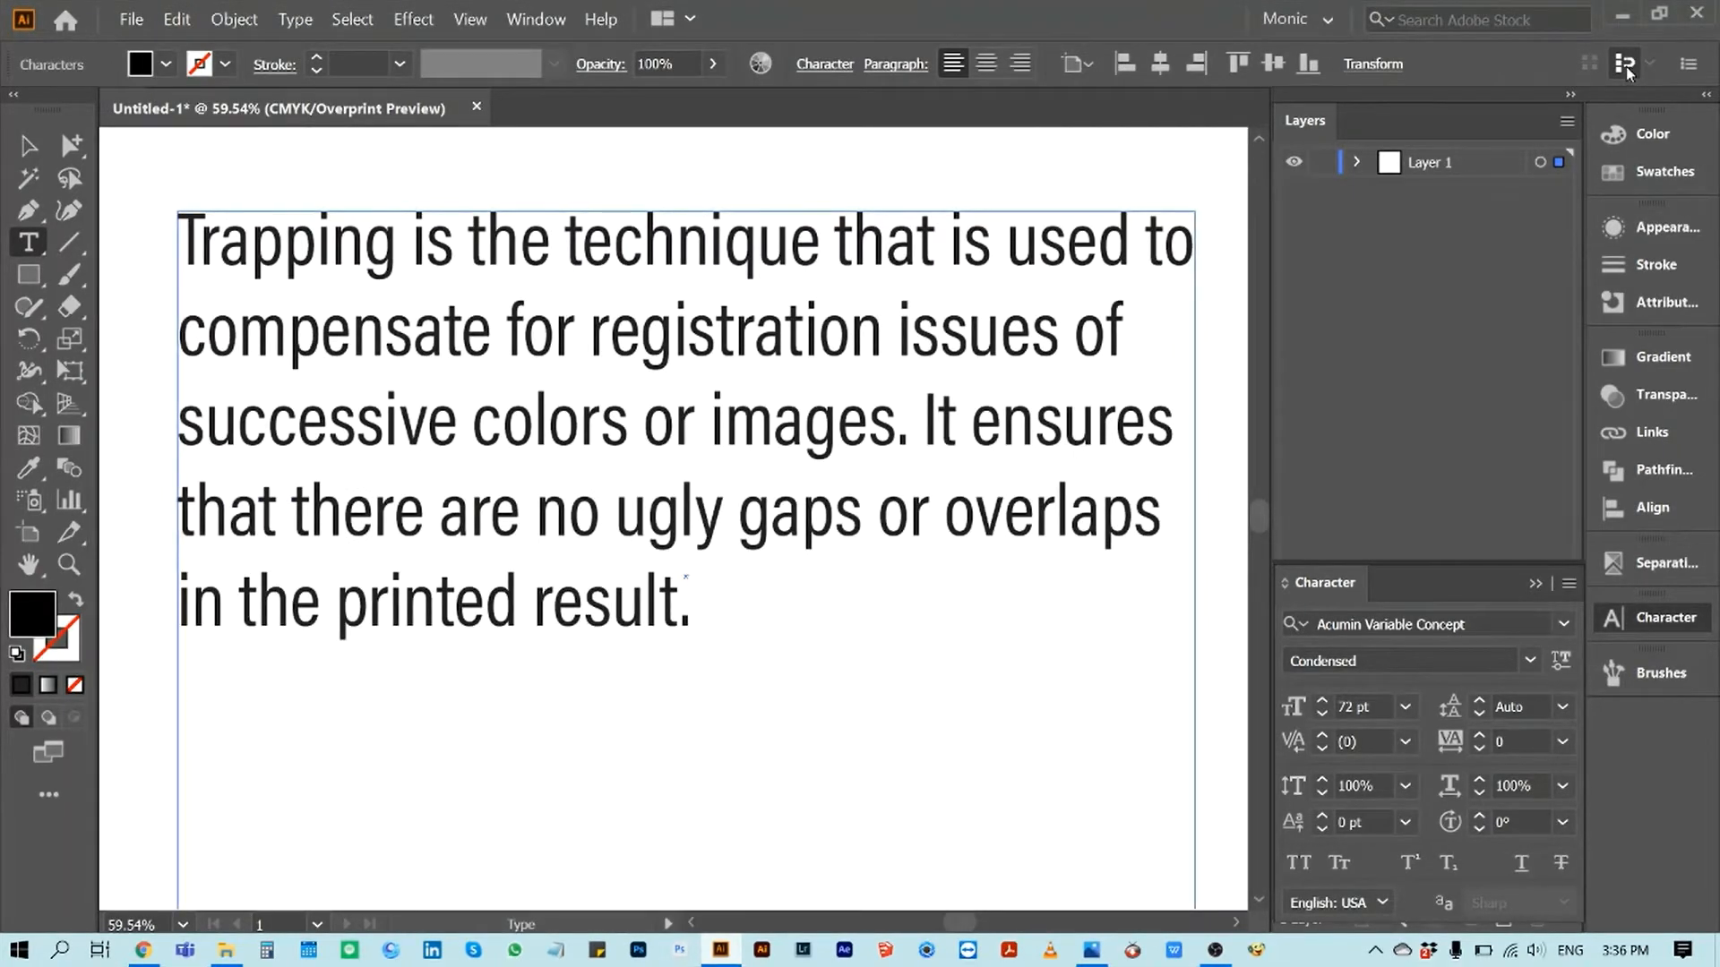
pyautogui.write('HOW TO TRA')
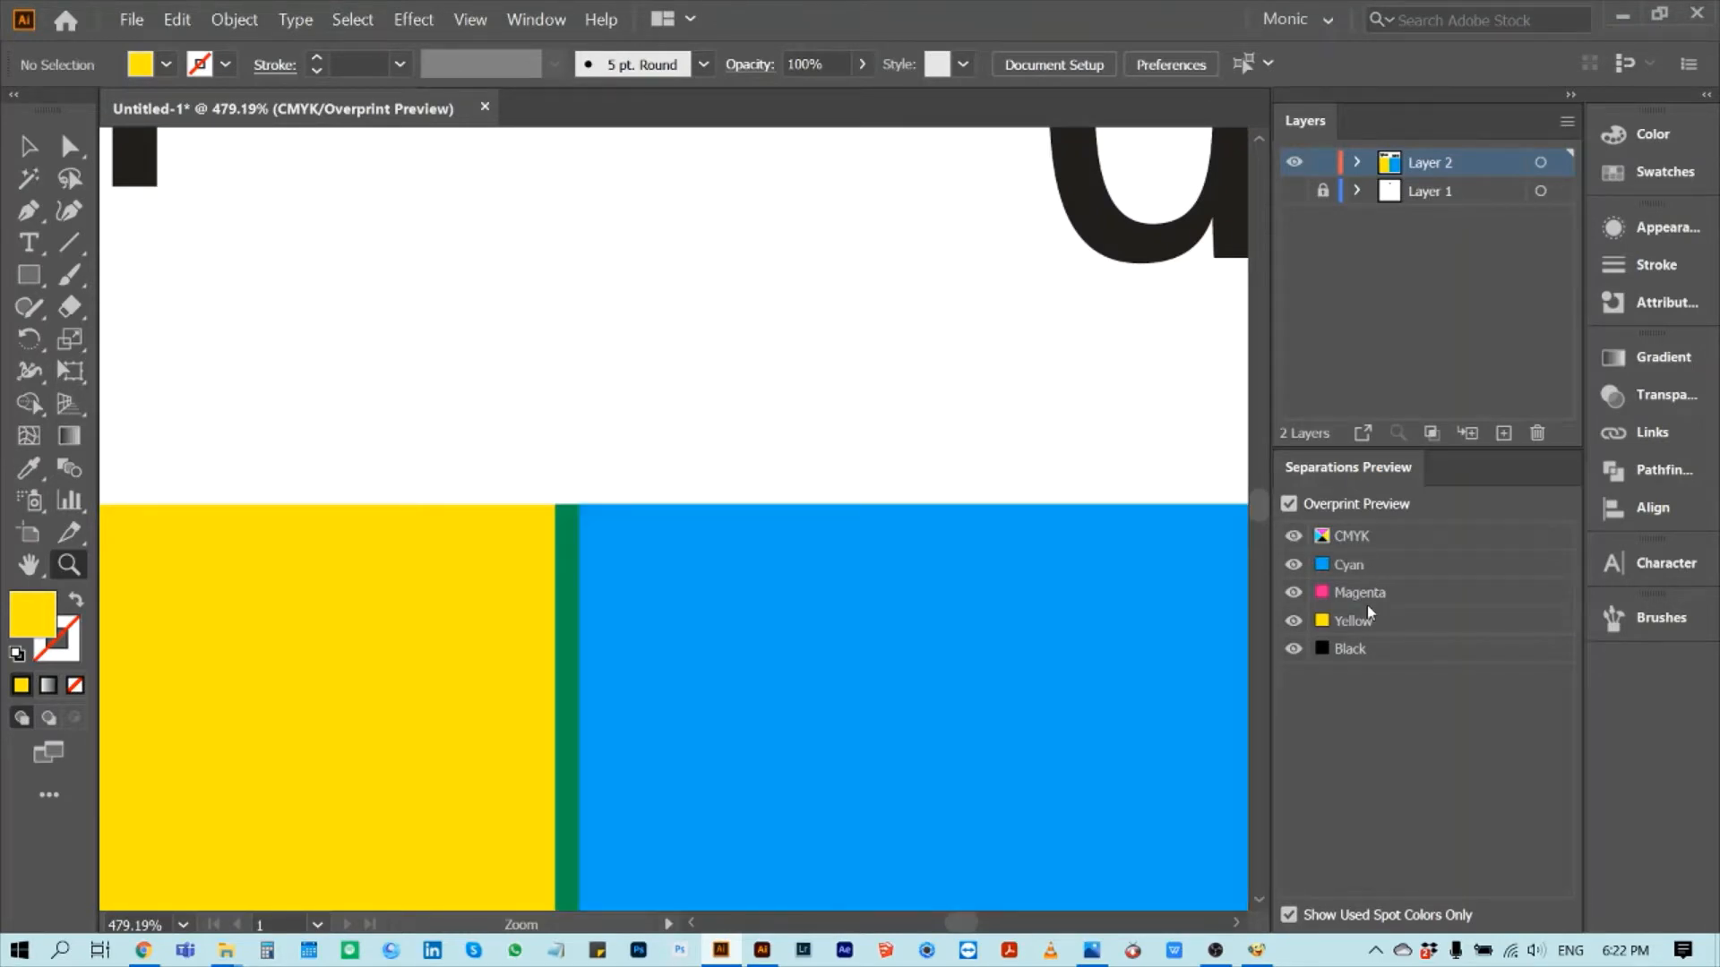
pyautogui.moveTo(1374, 623)
pyautogui.write('SPRE')
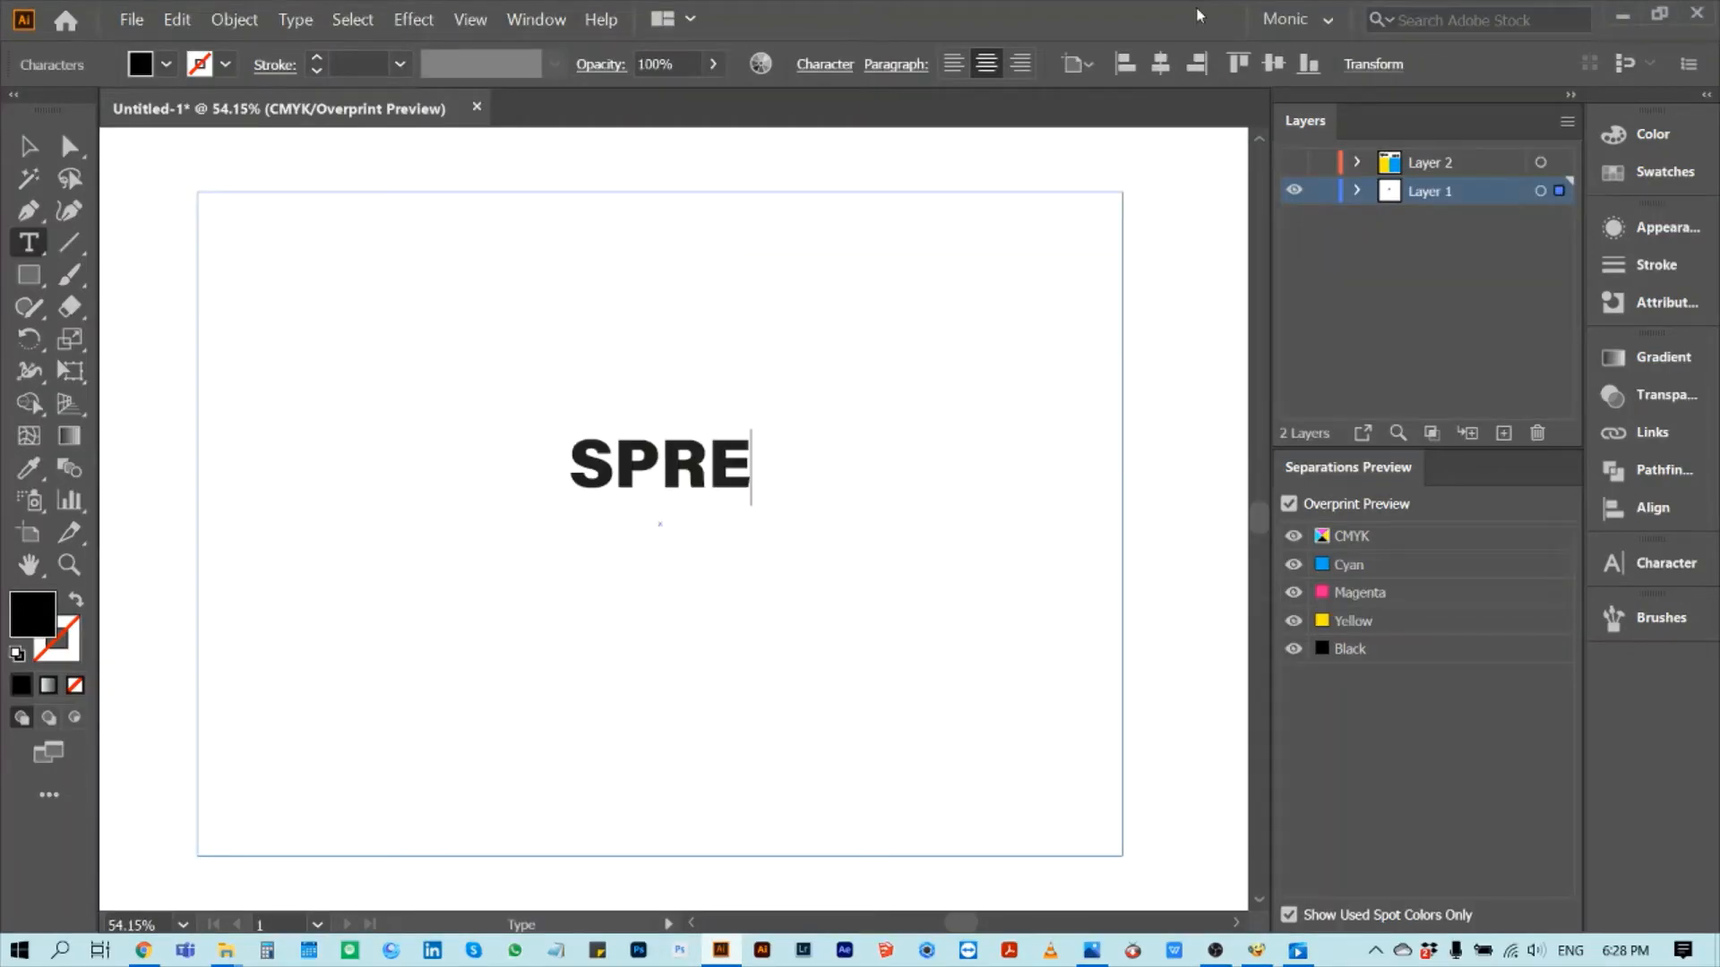
# Finish the 'SPREAD' heading and add the 'CHOKE' heading on the next artboard
pyautogui.write('AD')
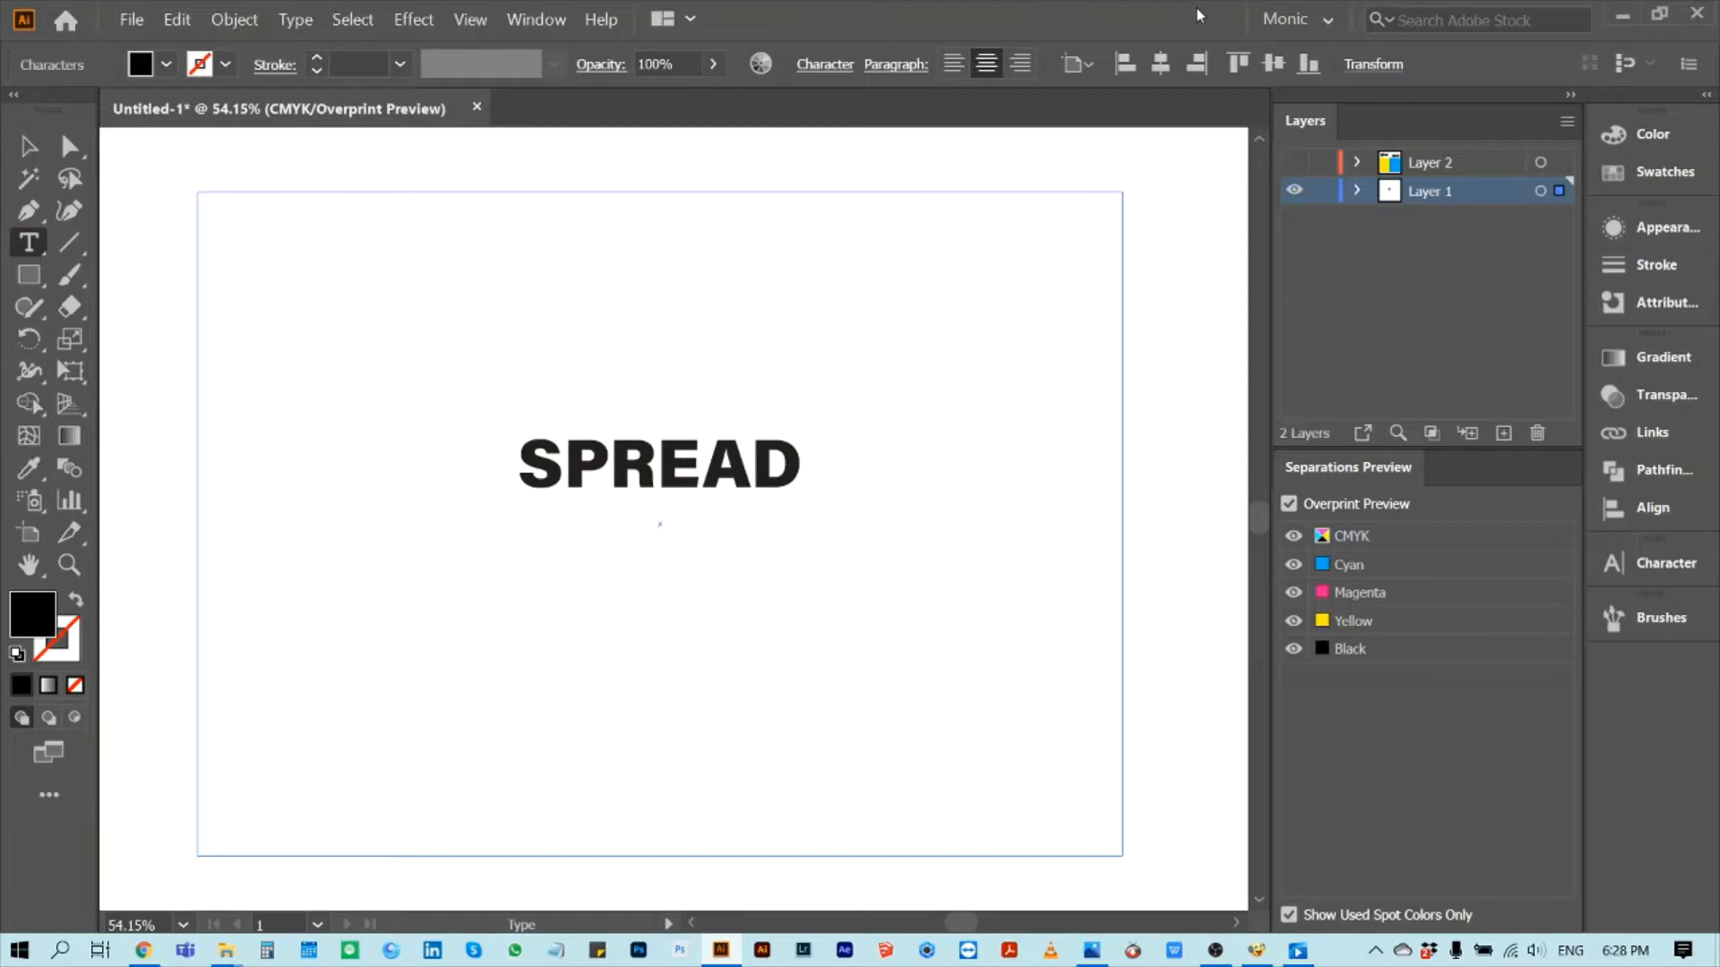
pyautogui.write('CHO')
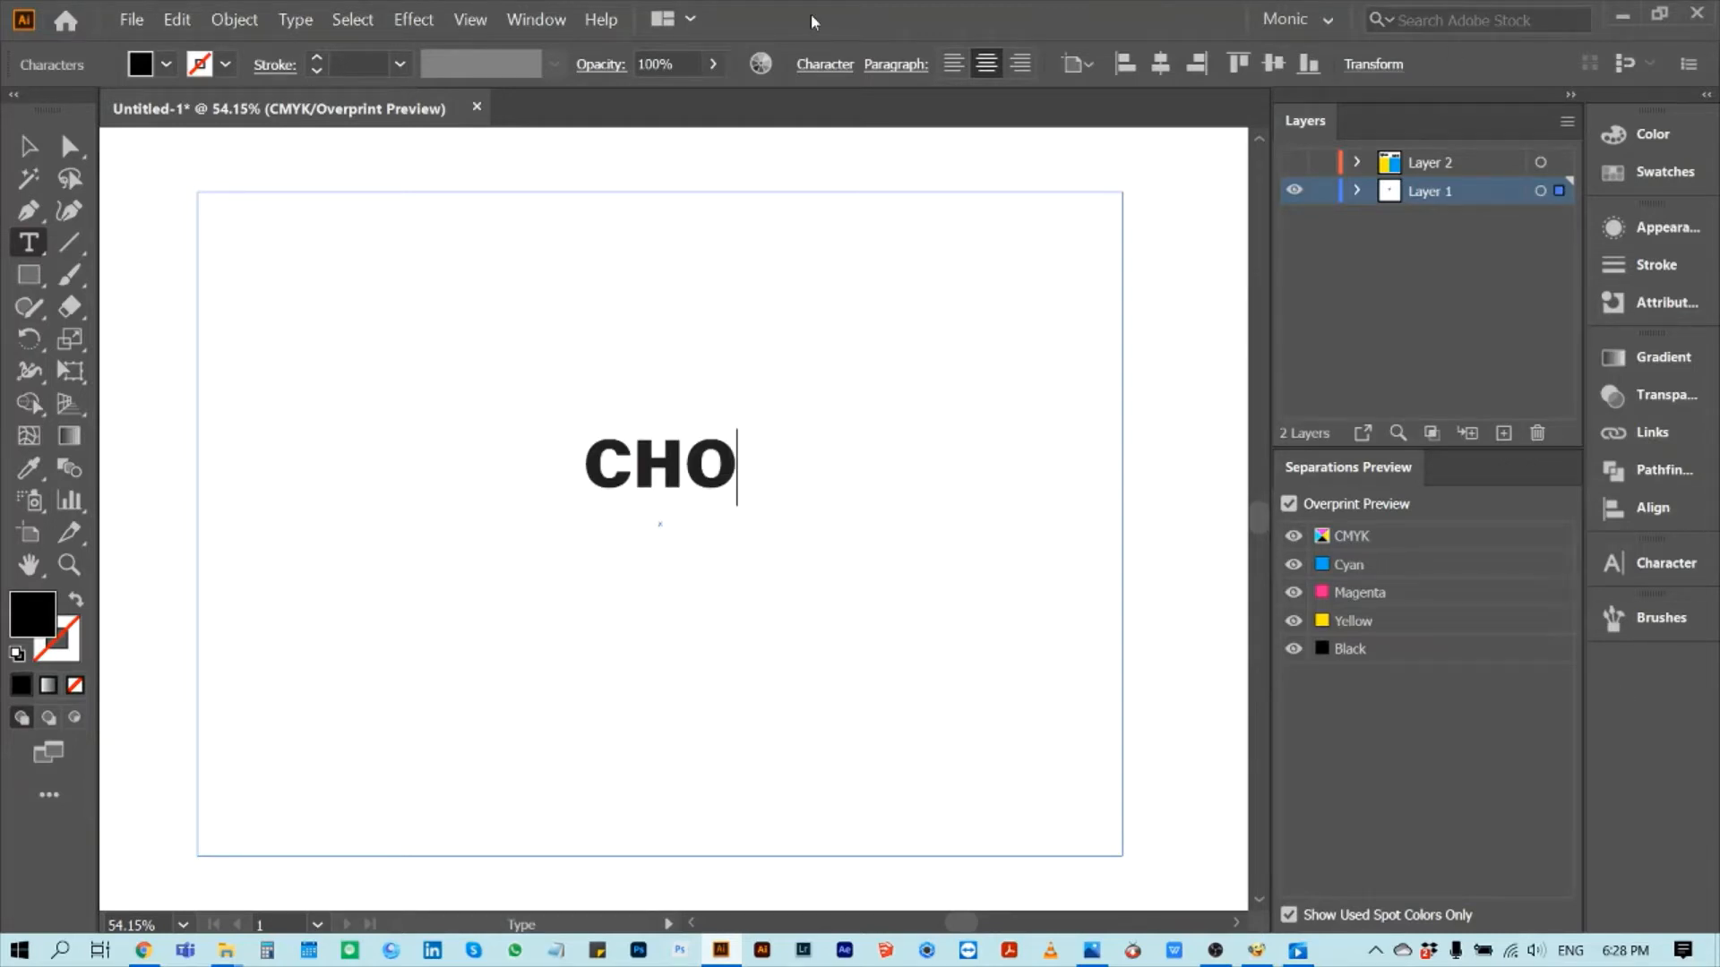
pyautogui.write('KE')
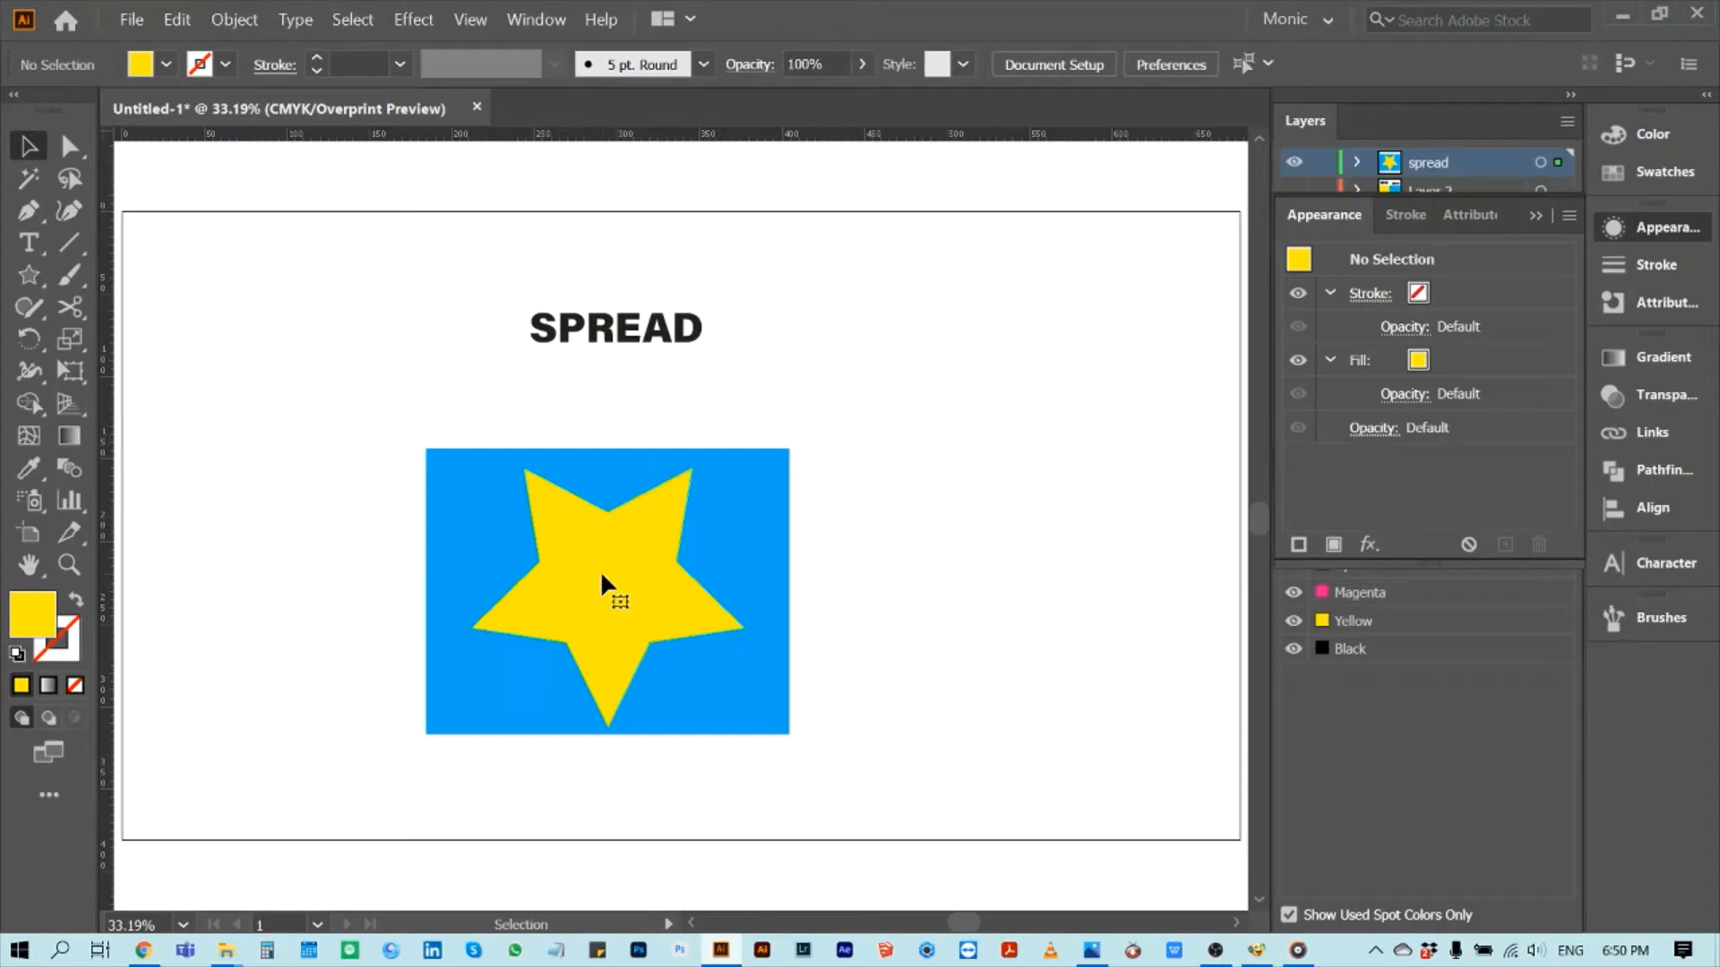
# Give the yellow star's fill an outward Offset Path effect blended with Darken, revealing the green trap edge
pyautogui.click(607, 593)
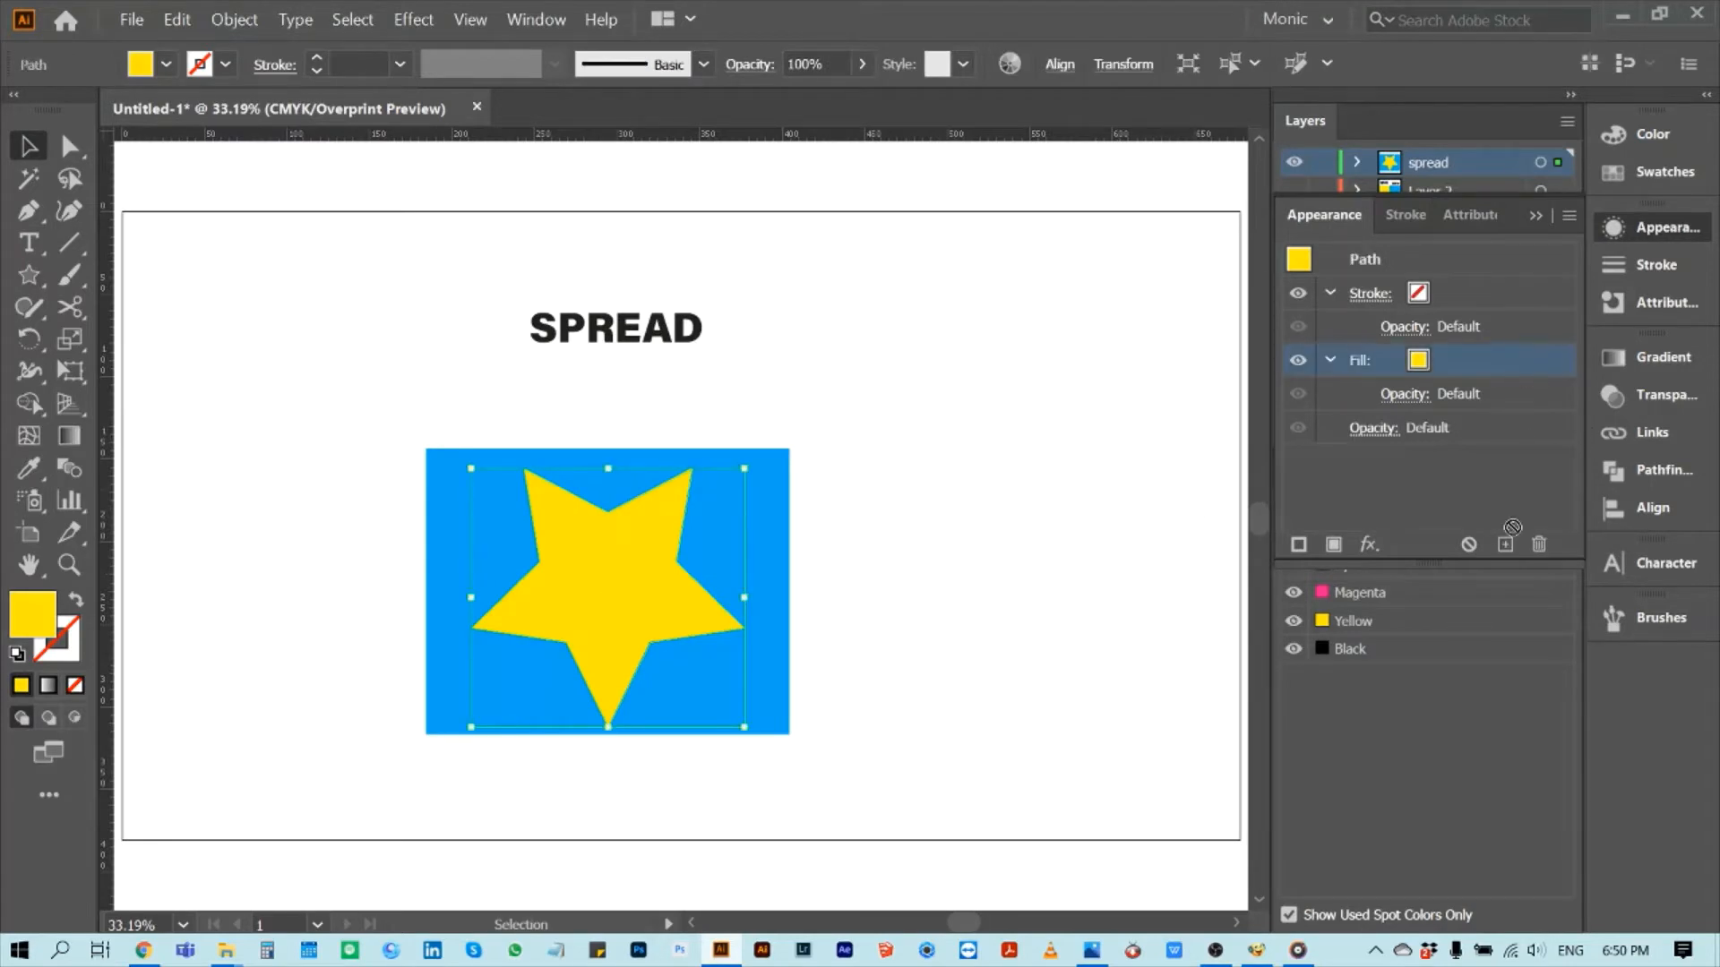
pyautogui.click(1366, 544)
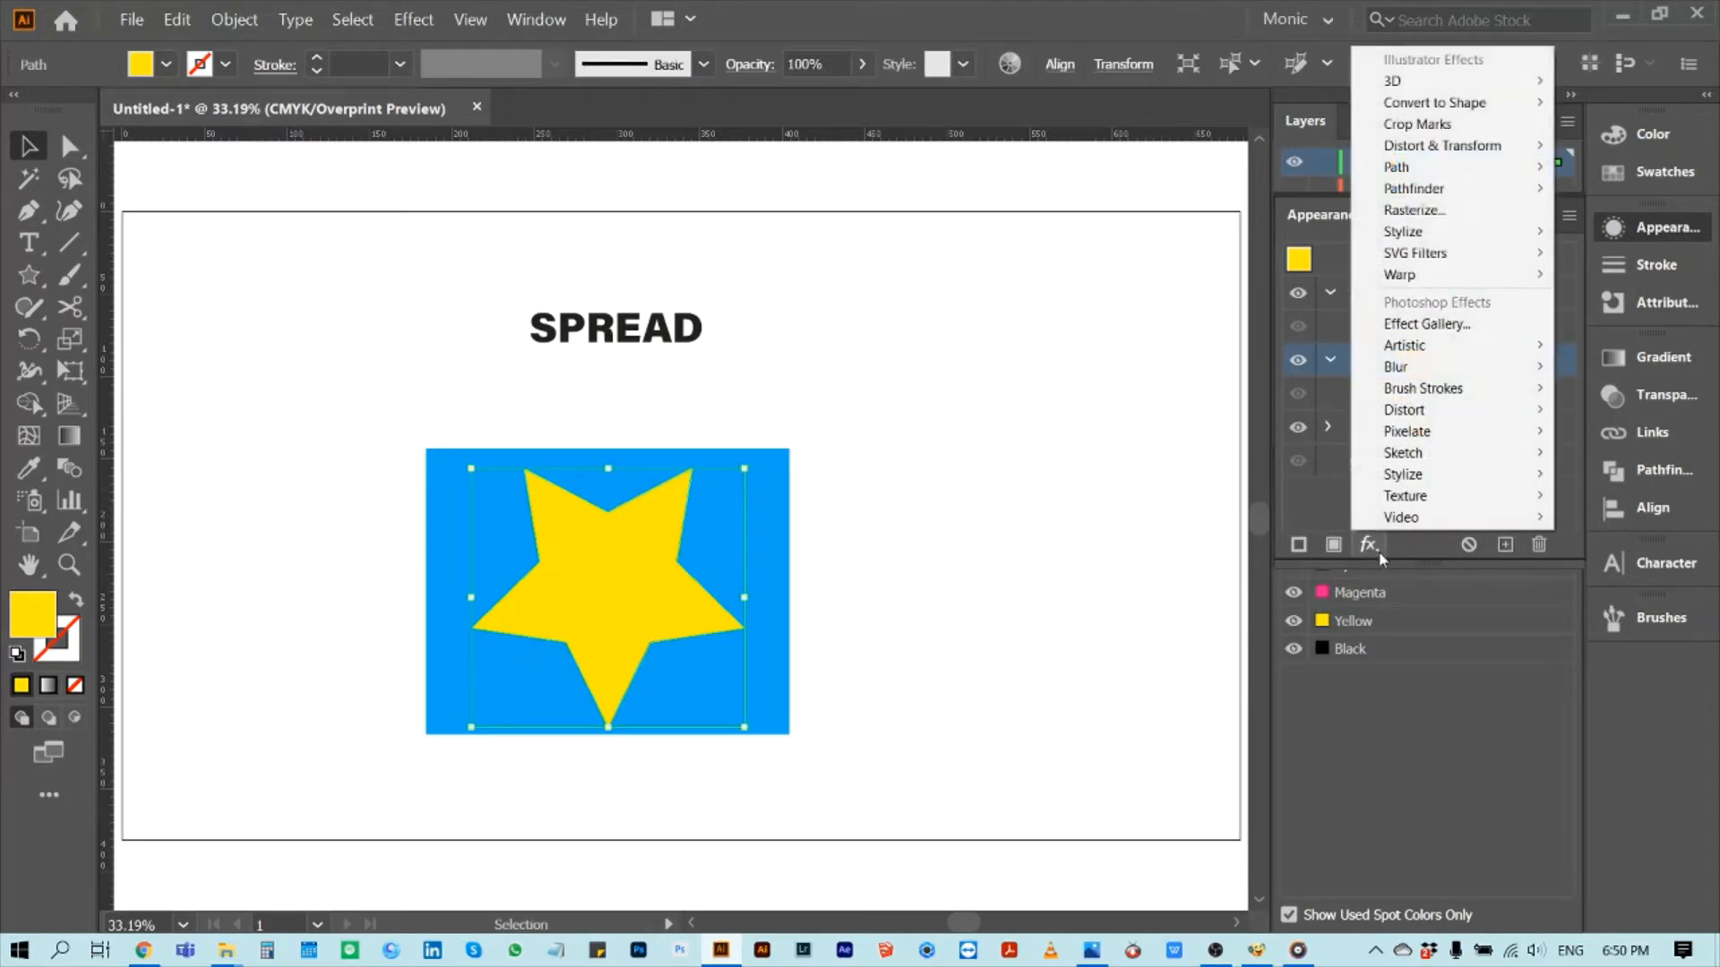
pyautogui.moveTo(1395, 166)
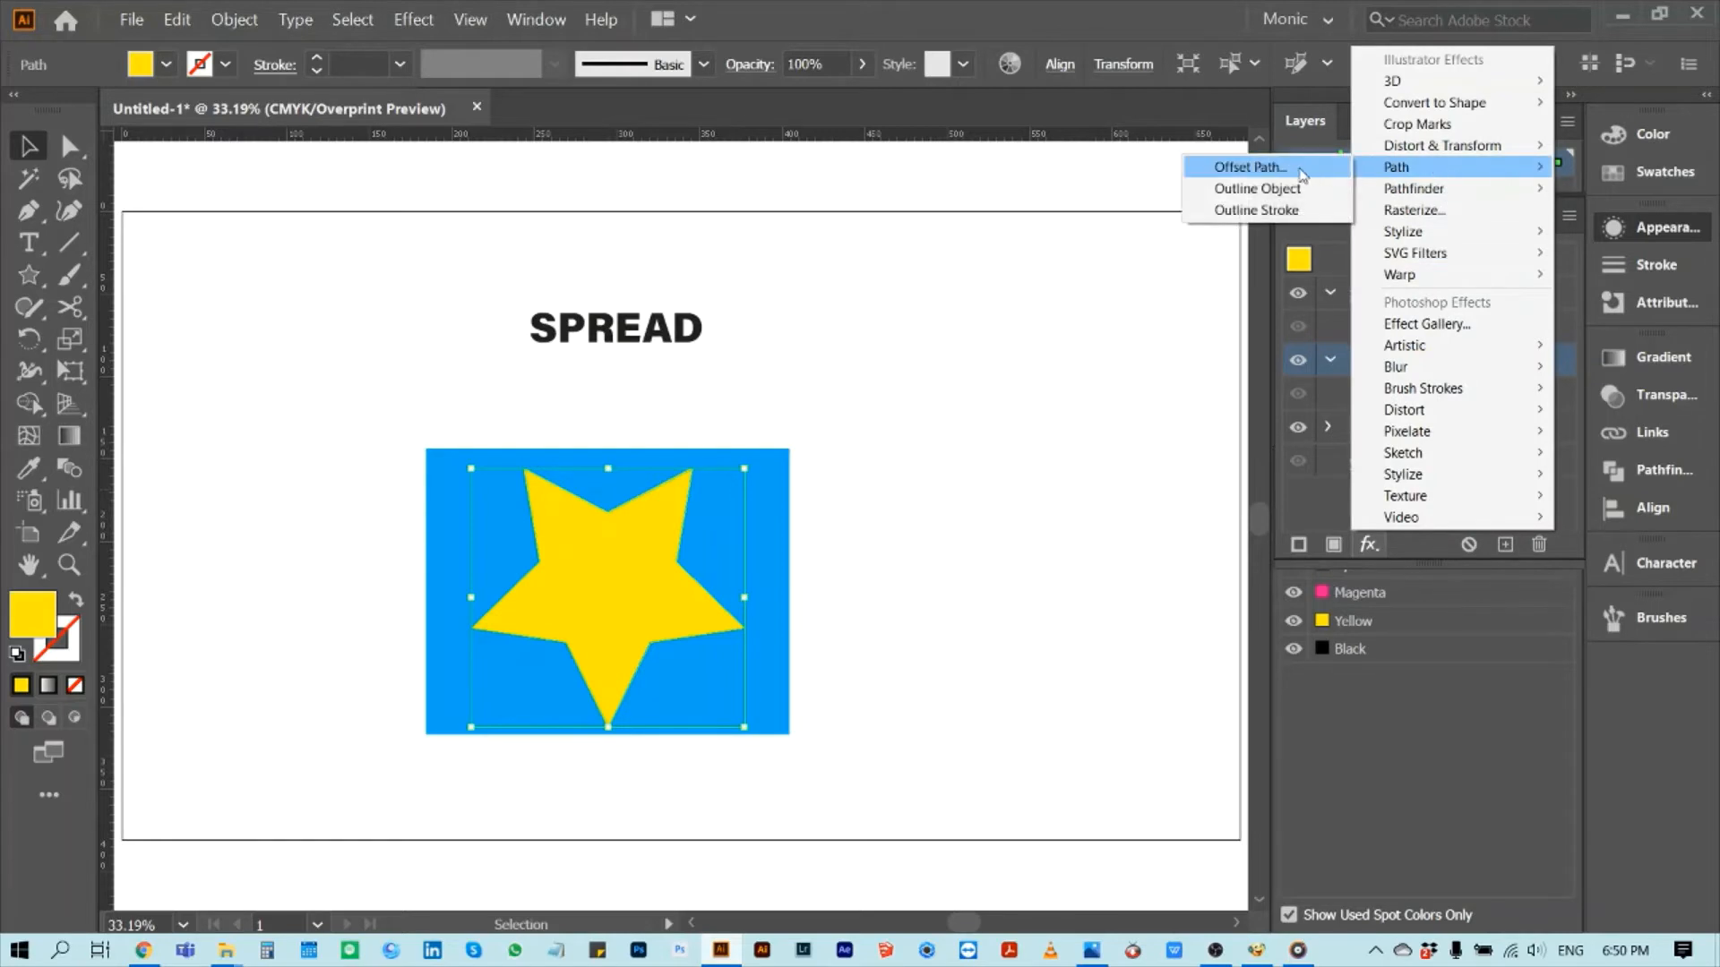
pyautogui.click(1246, 167)
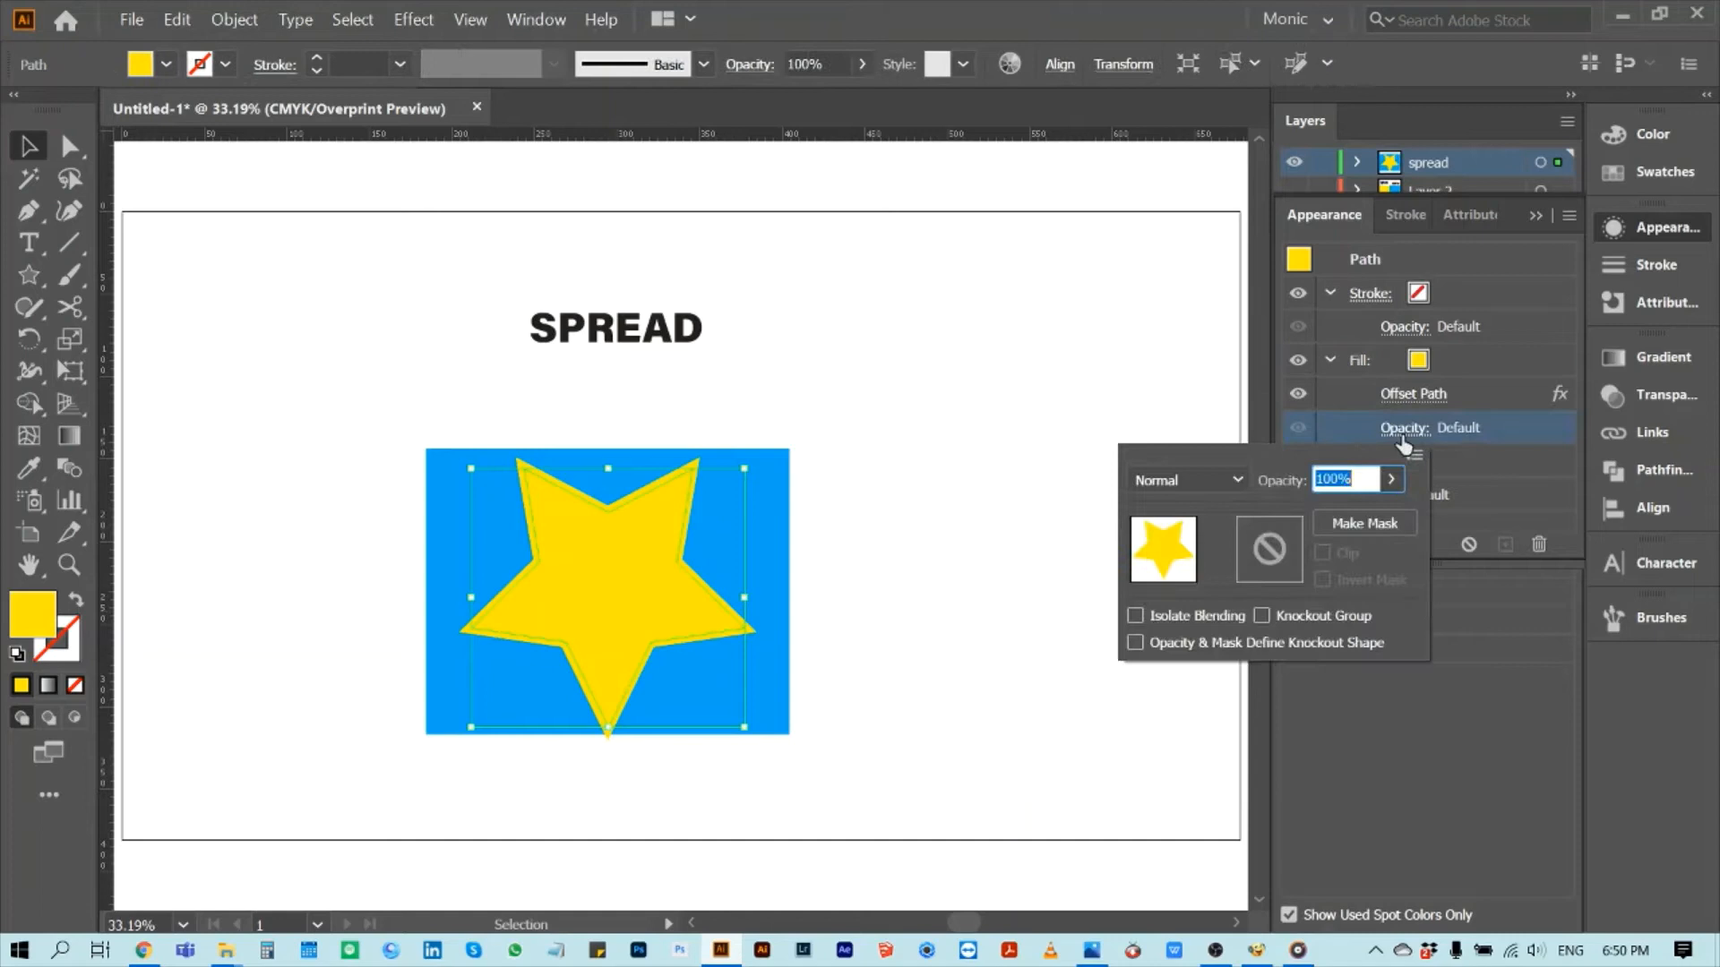
pyautogui.click(1187, 480)
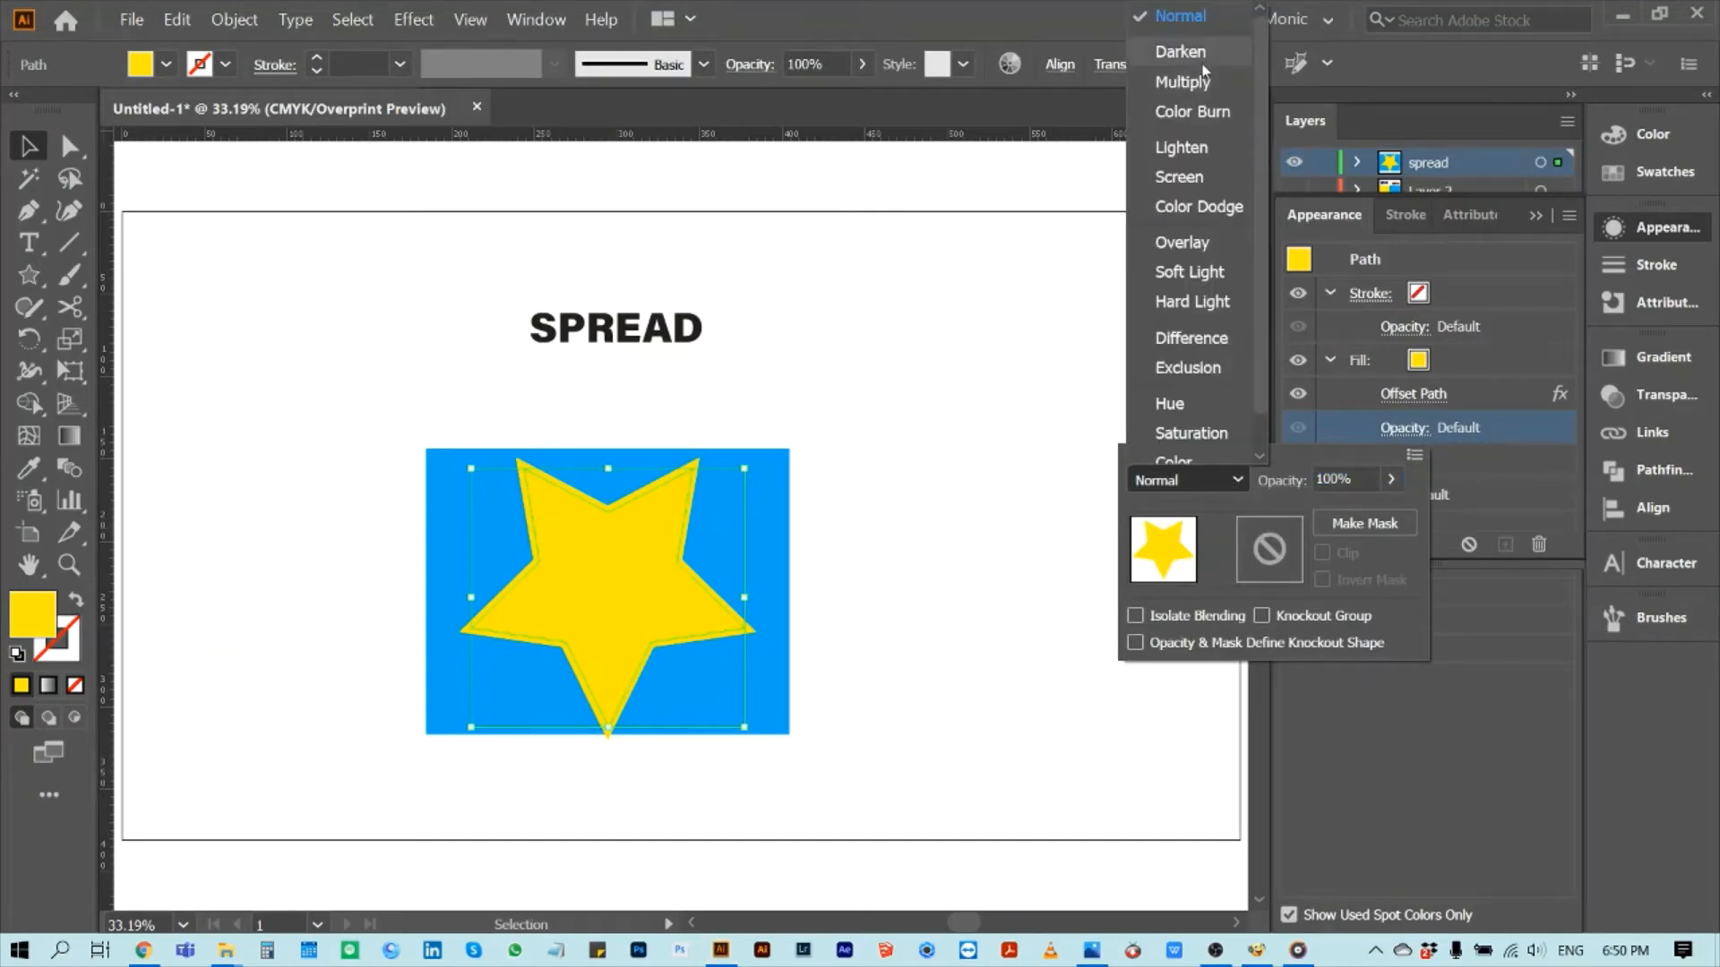
pyautogui.click(1180, 52)
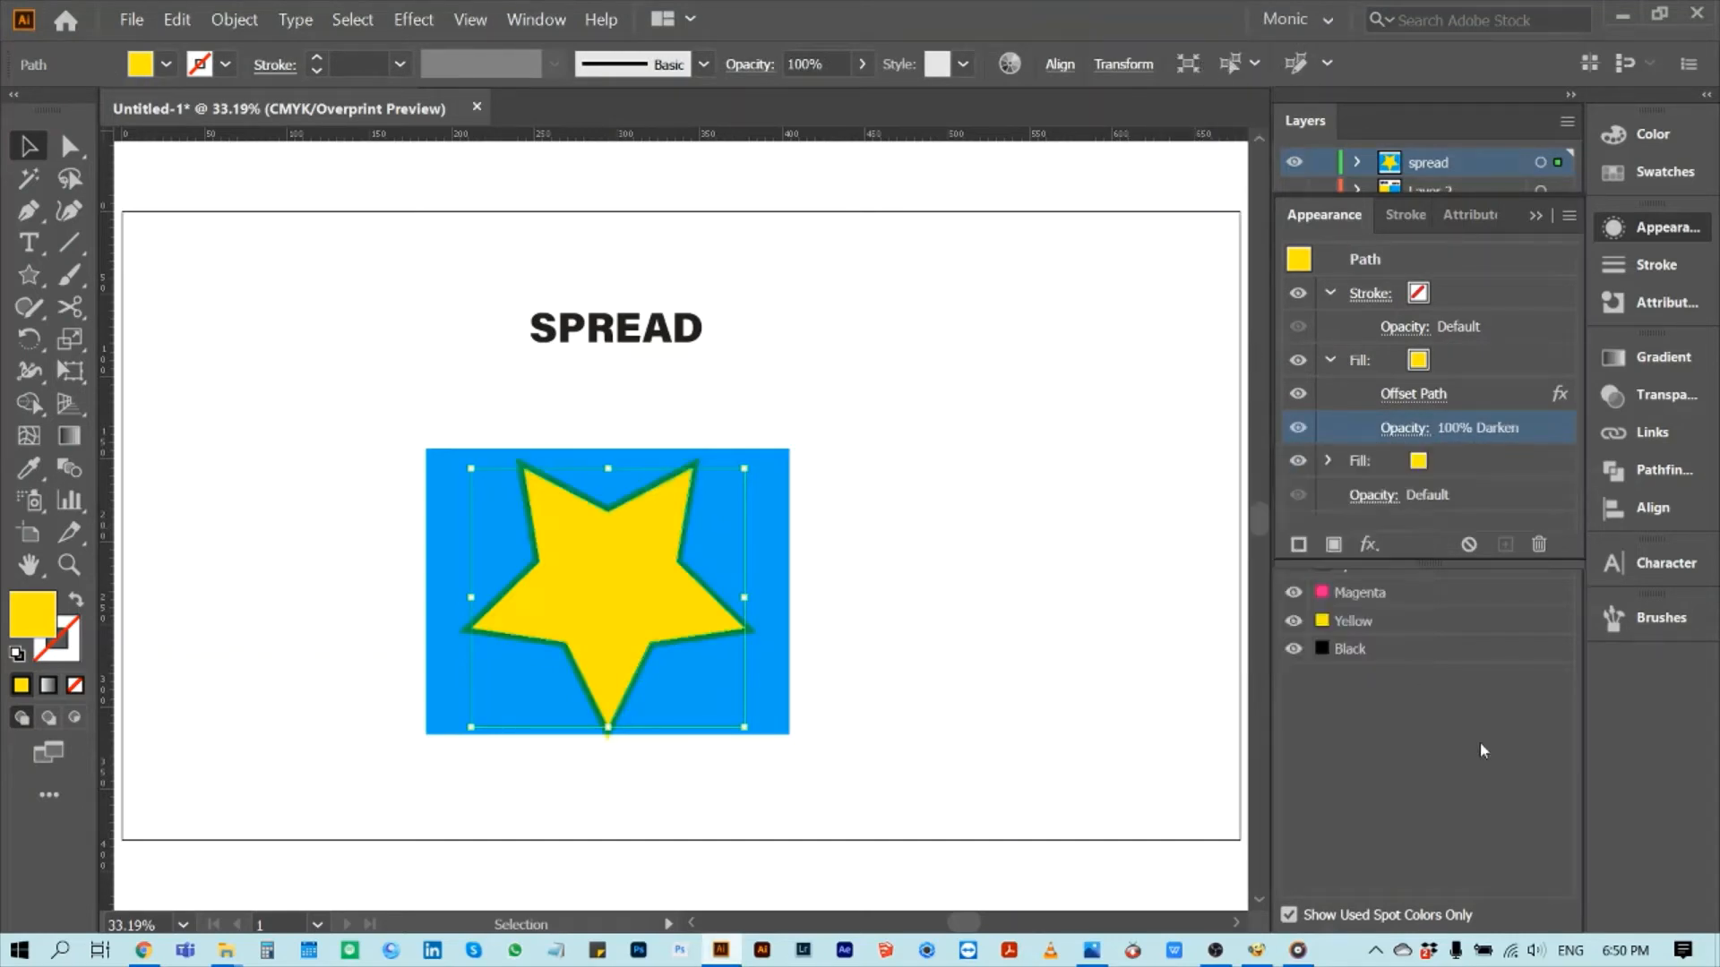
pyautogui.click(641, 540)
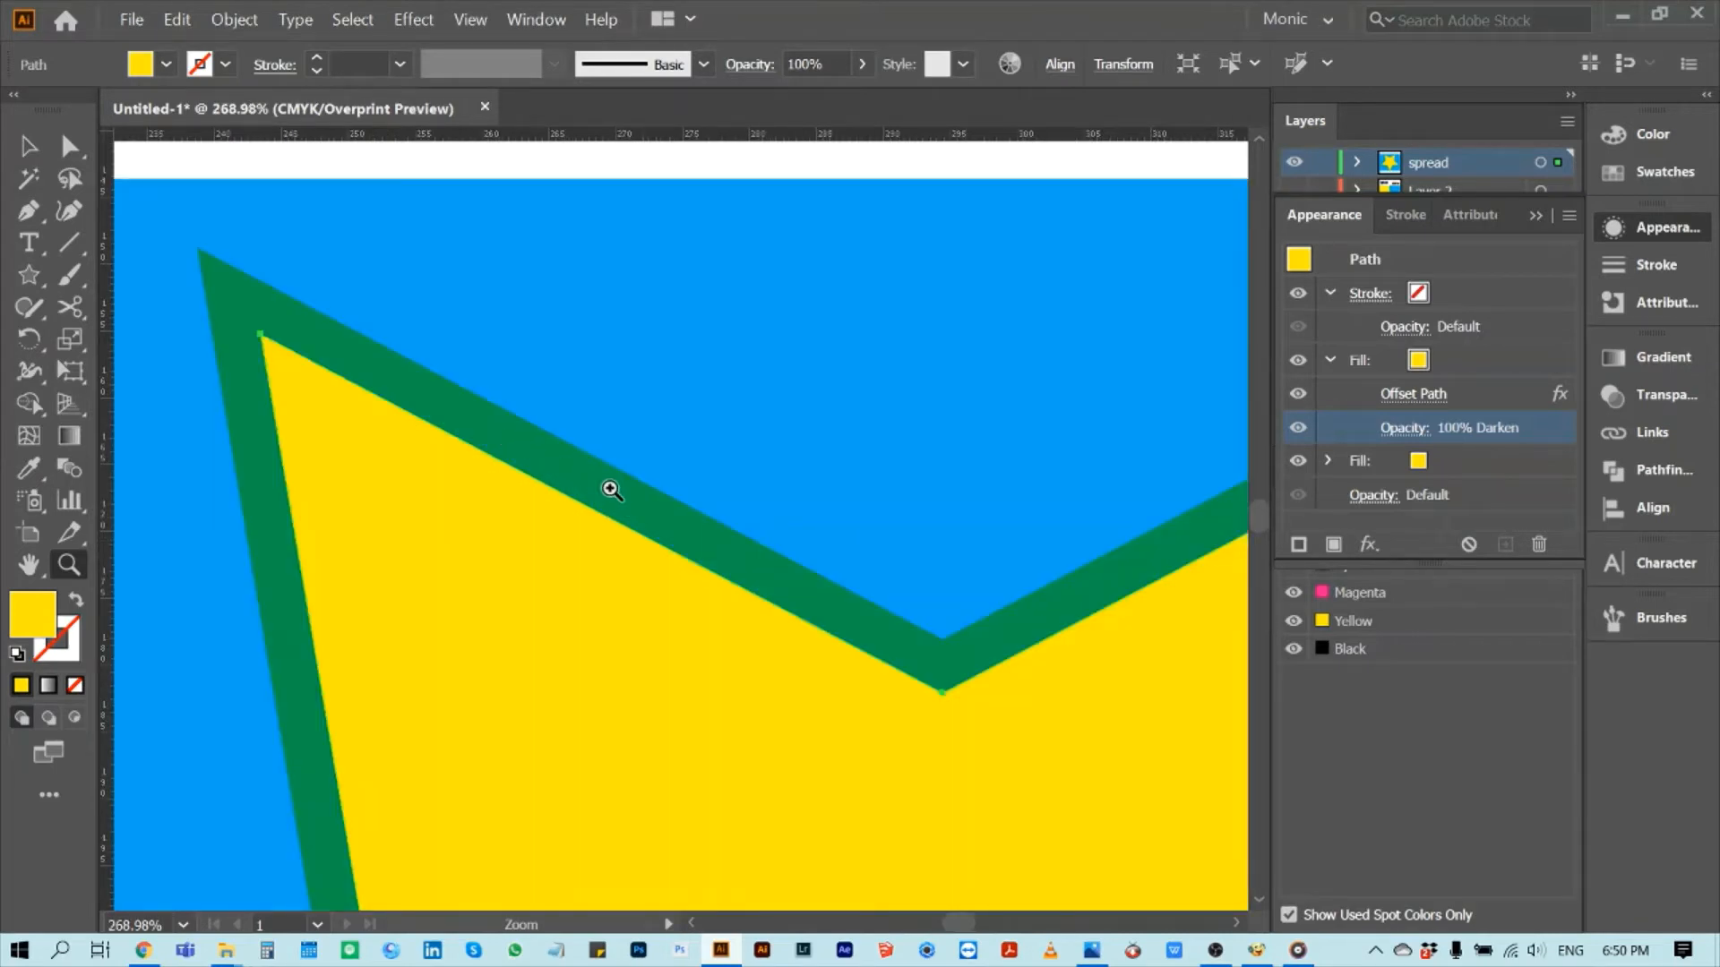
pyautogui.moveTo(620, 494)
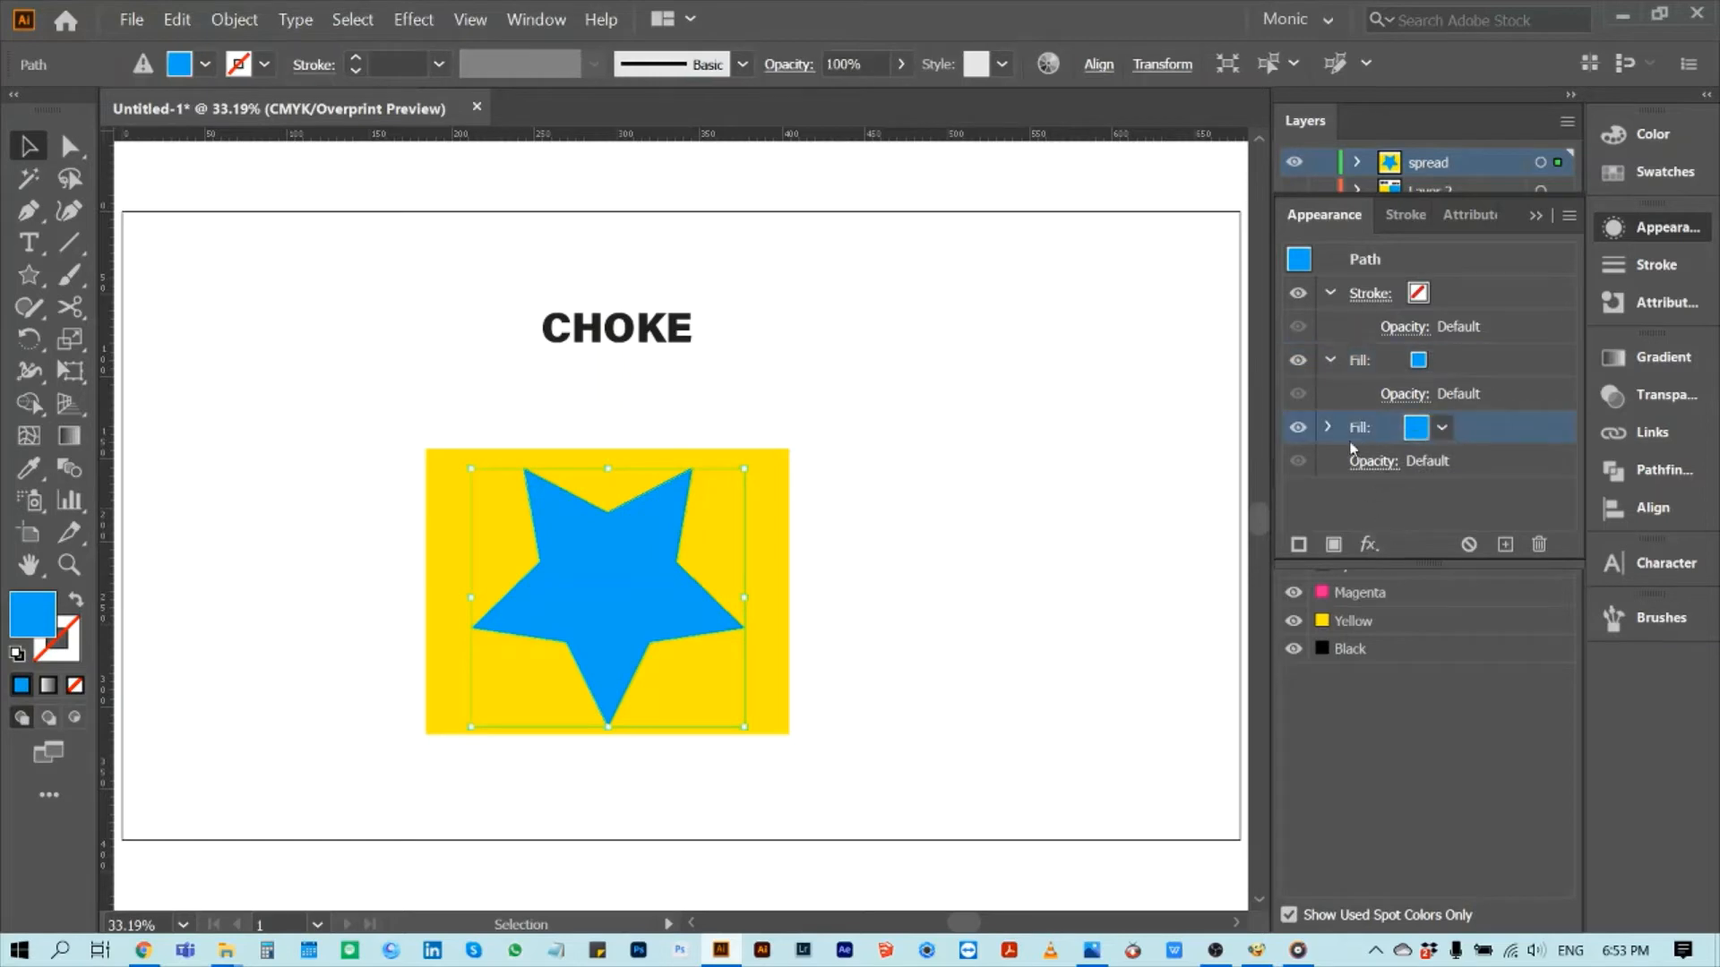
# Give the blue star's fill a negative Offset Path and set the upper fill toward Darken blending
pyautogui.click(1367, 545)
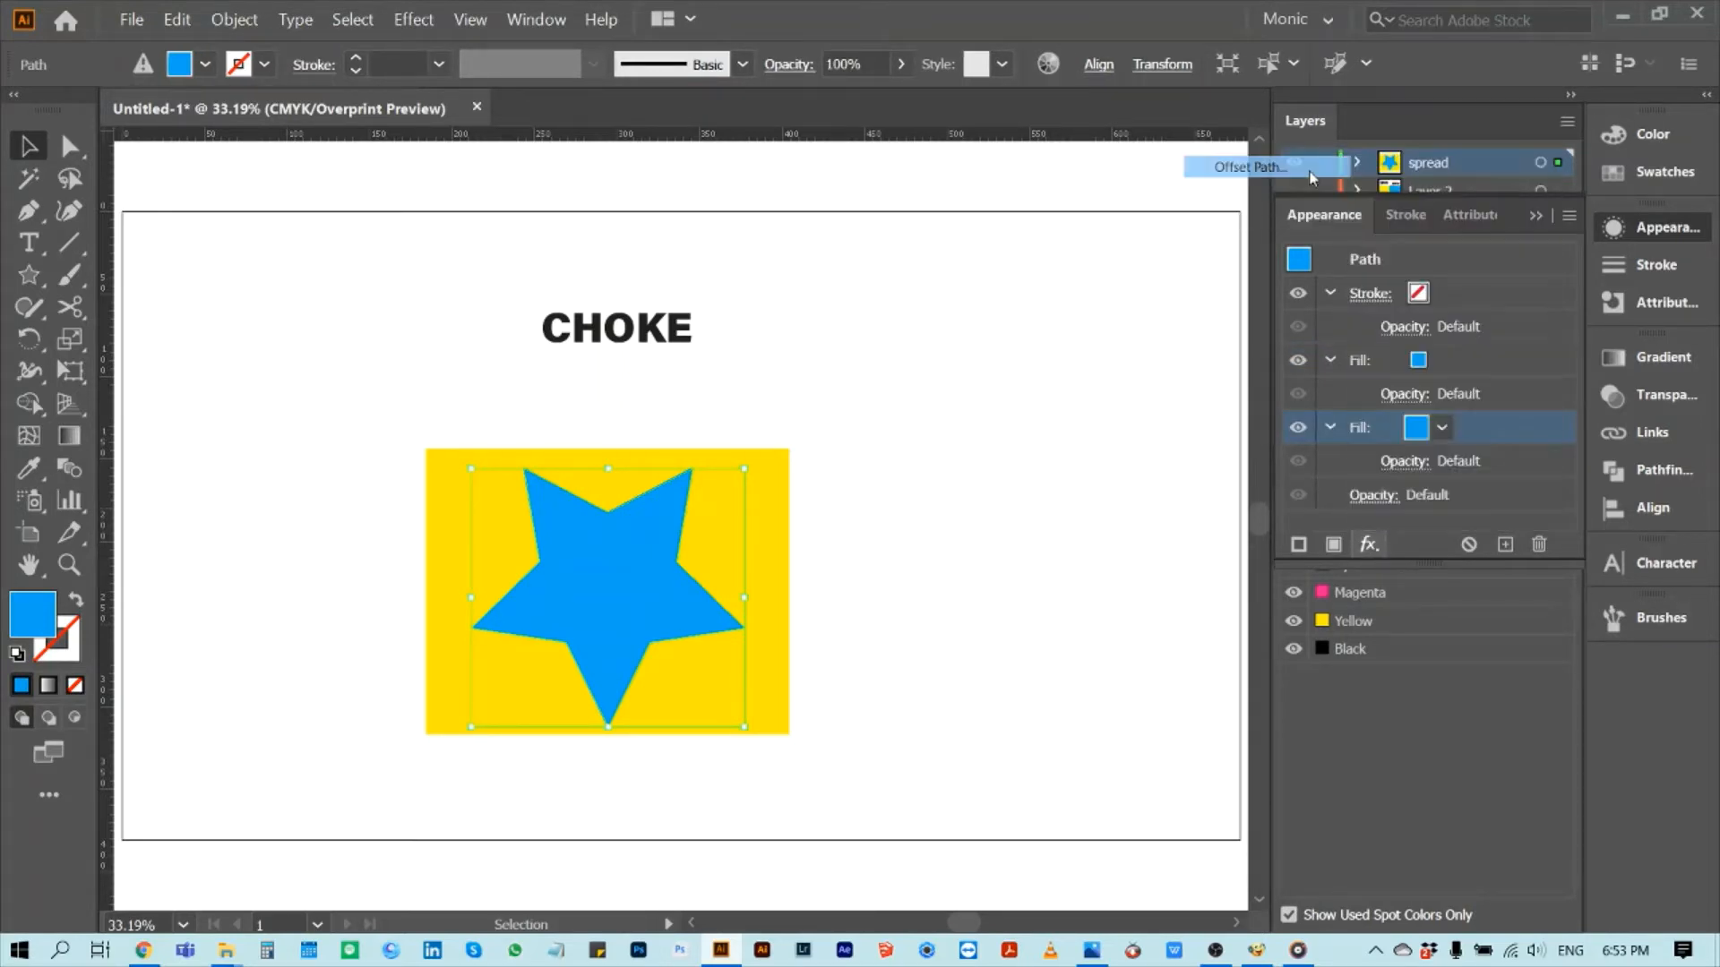
pyautogui.click(1247, 167)
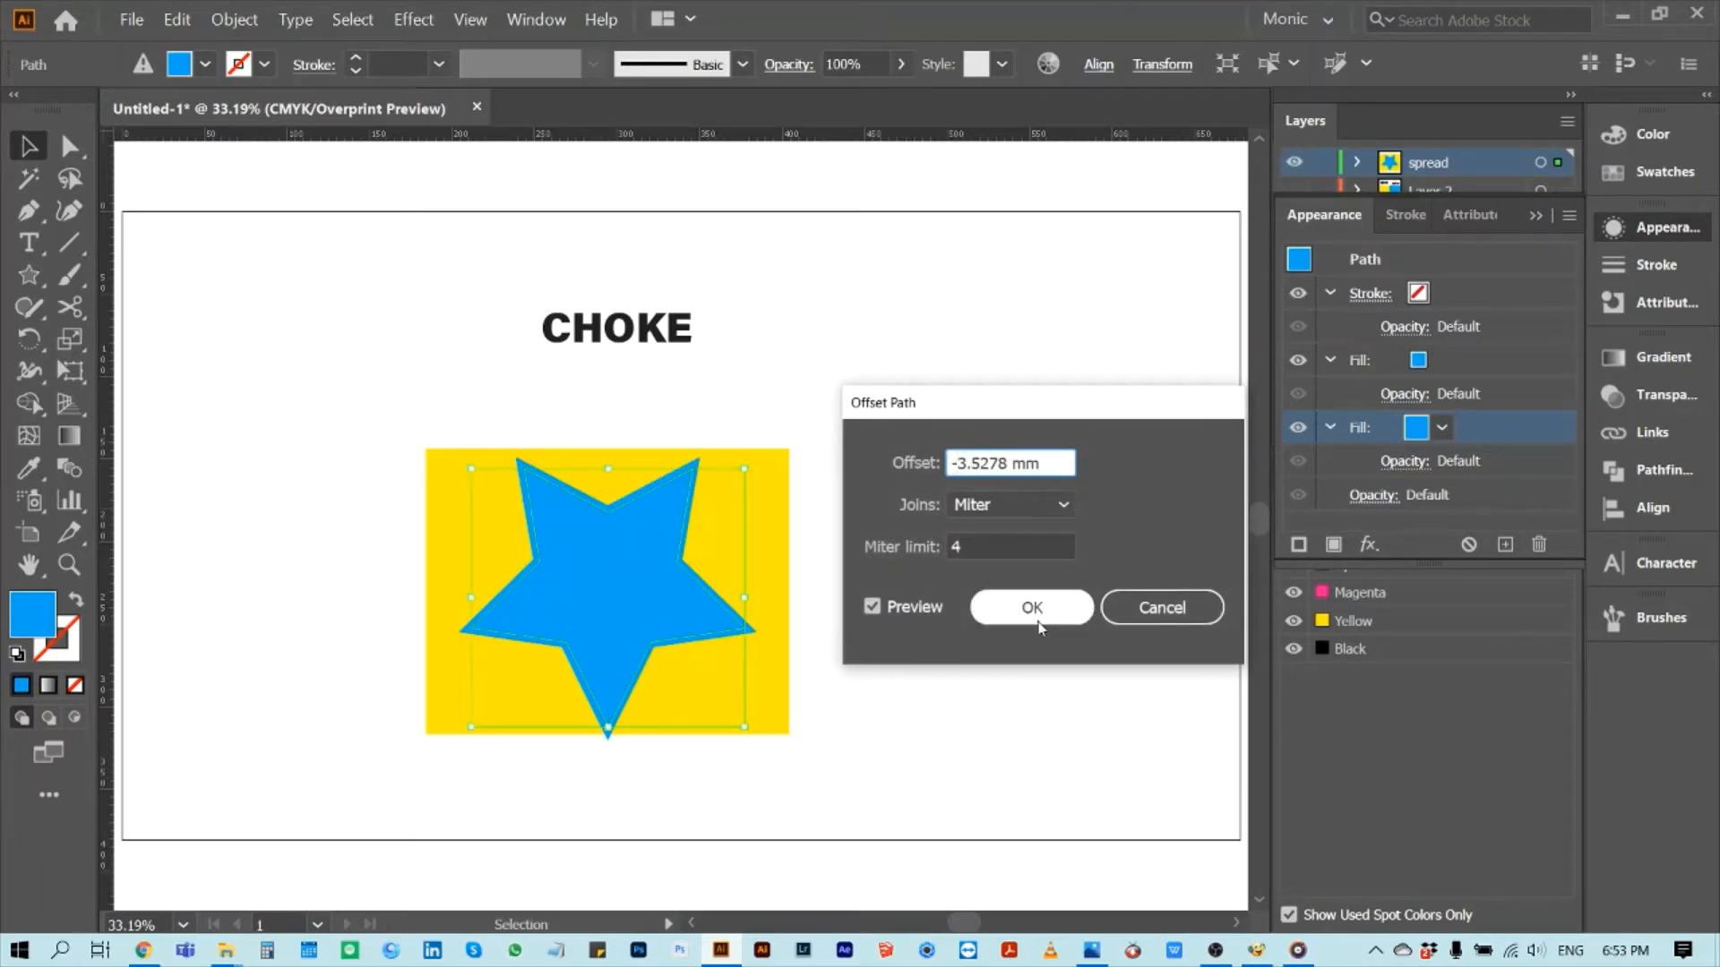
pyautogui.click(1030, 608)
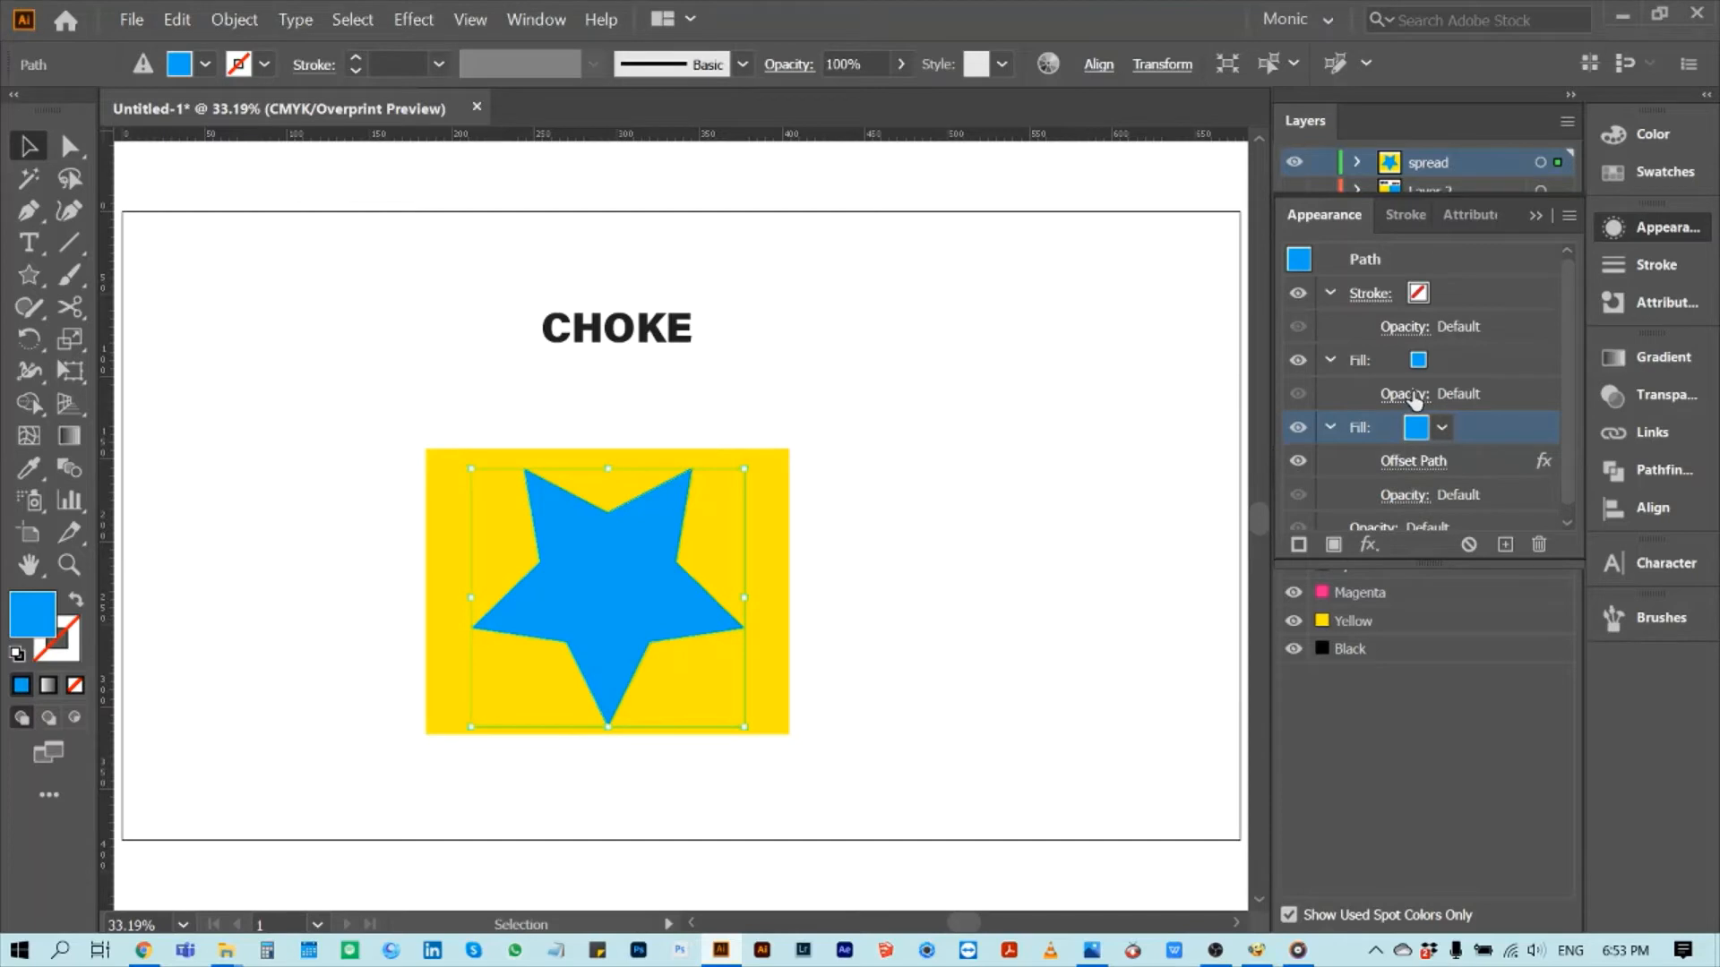
pyautogui.click(1404, 394)
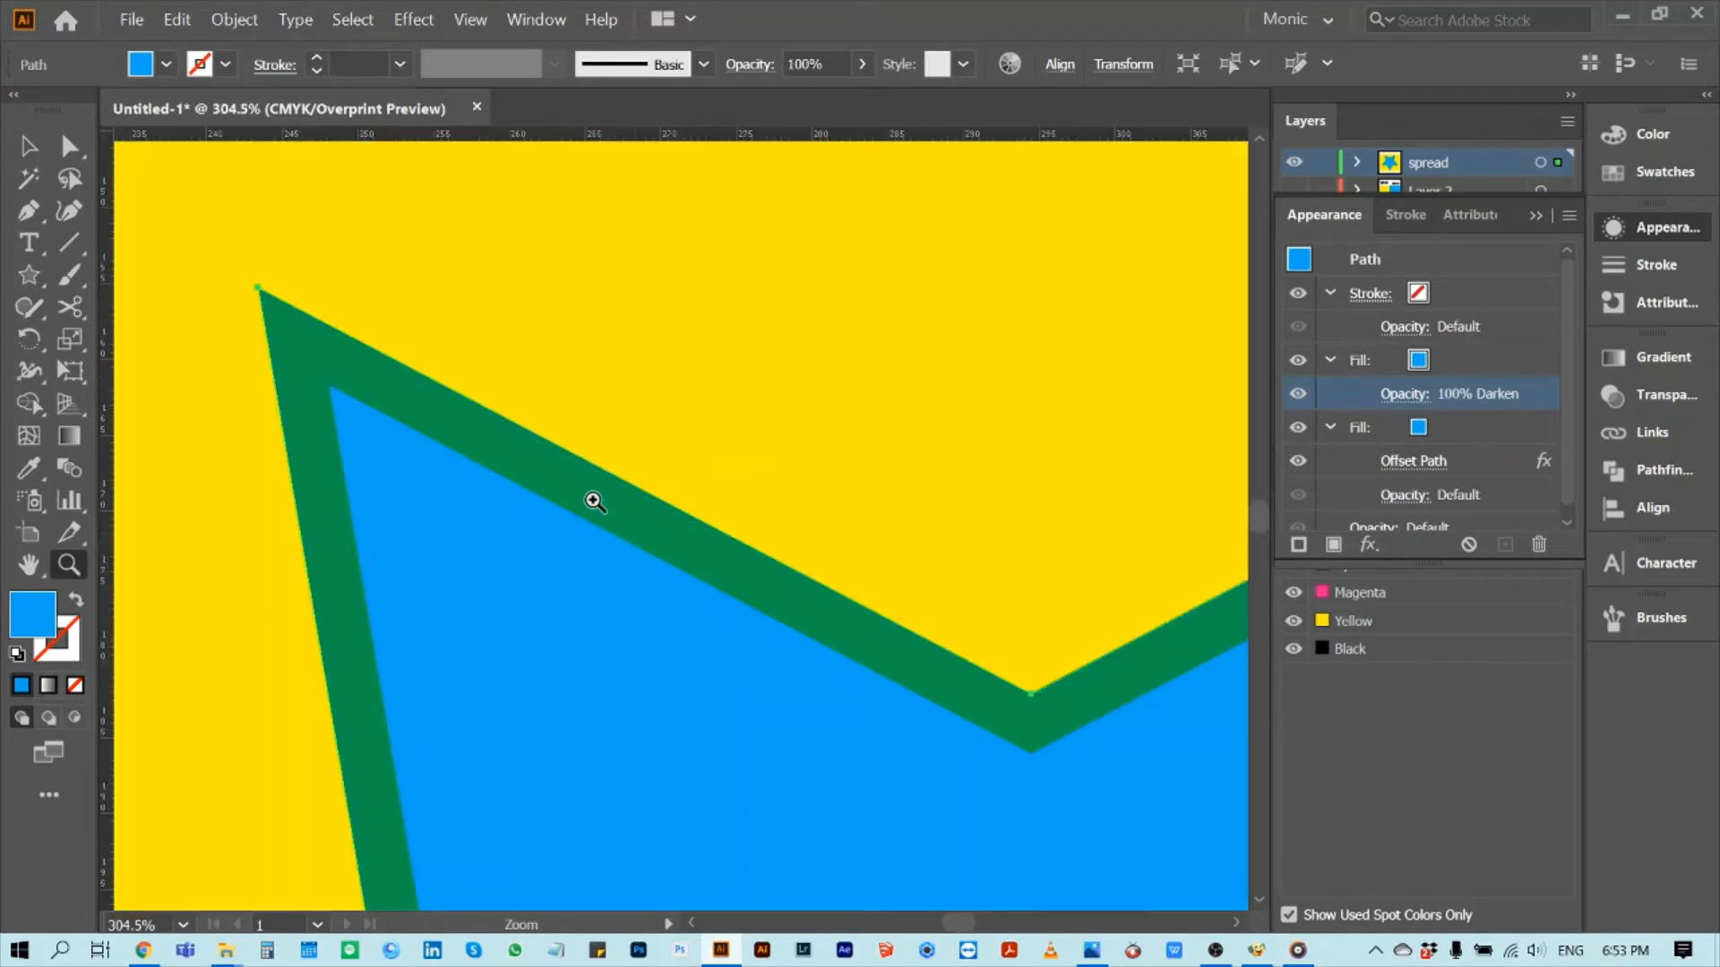
pyautogui.moveTo(681, 548)
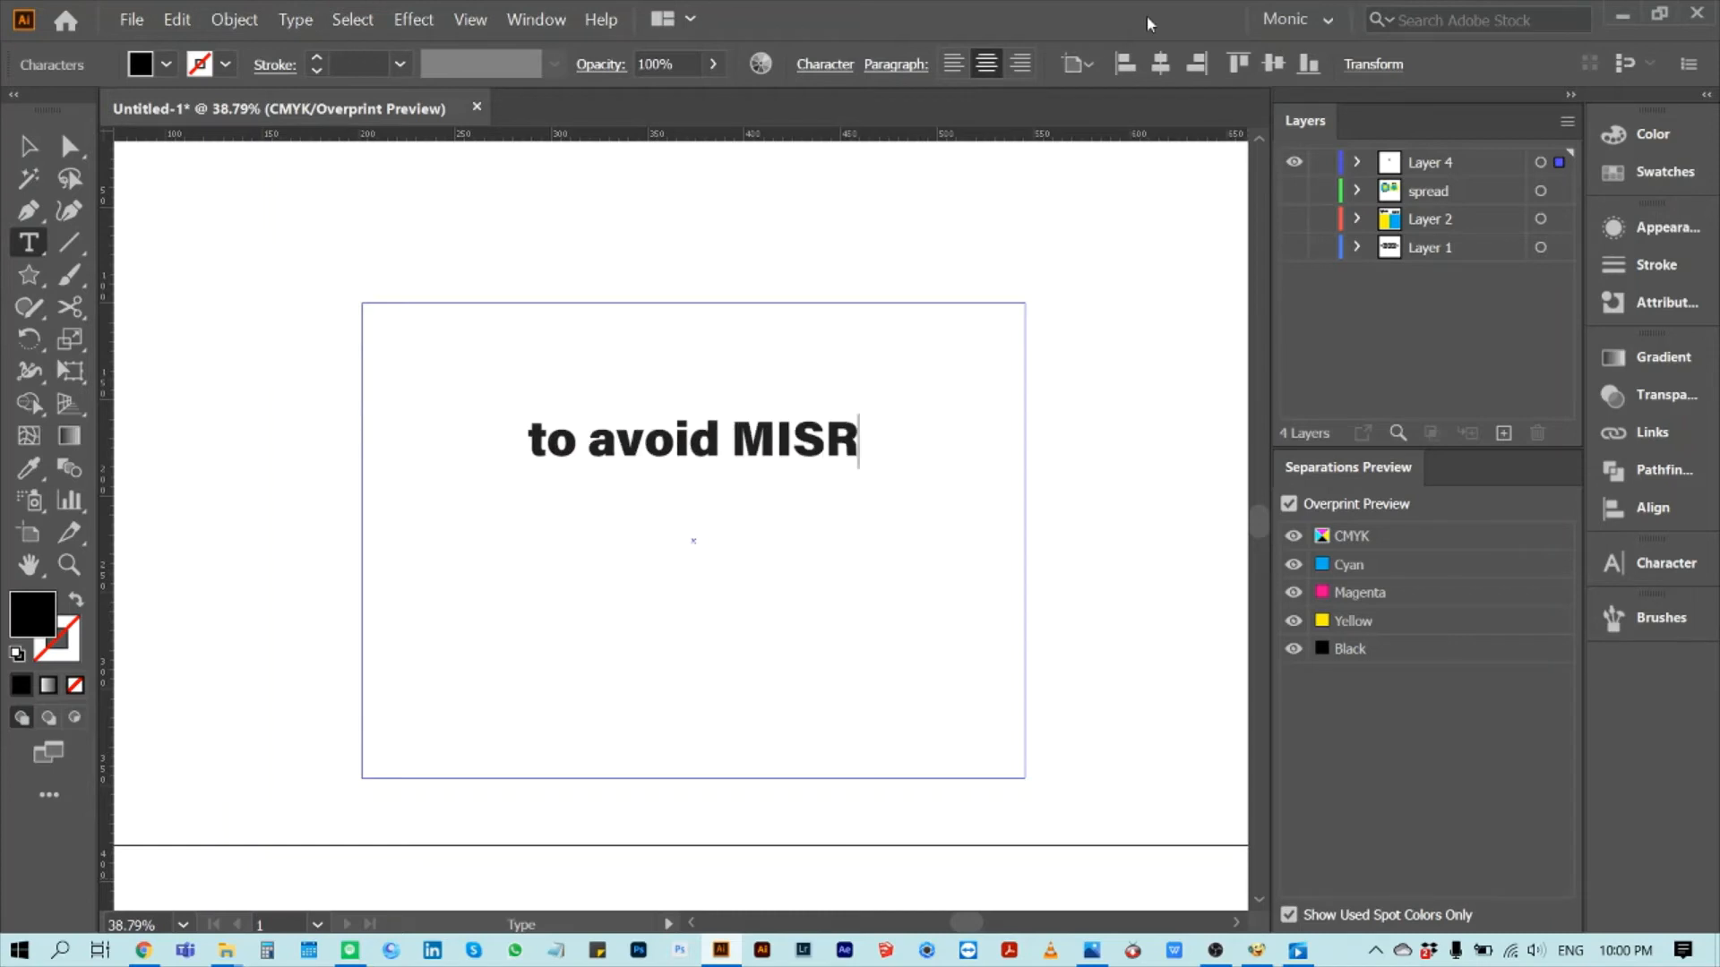
# Complete the closing word so the slide reads 'to avoid MISREGISTRATION'
pyautogui.write('EGISTRATION')
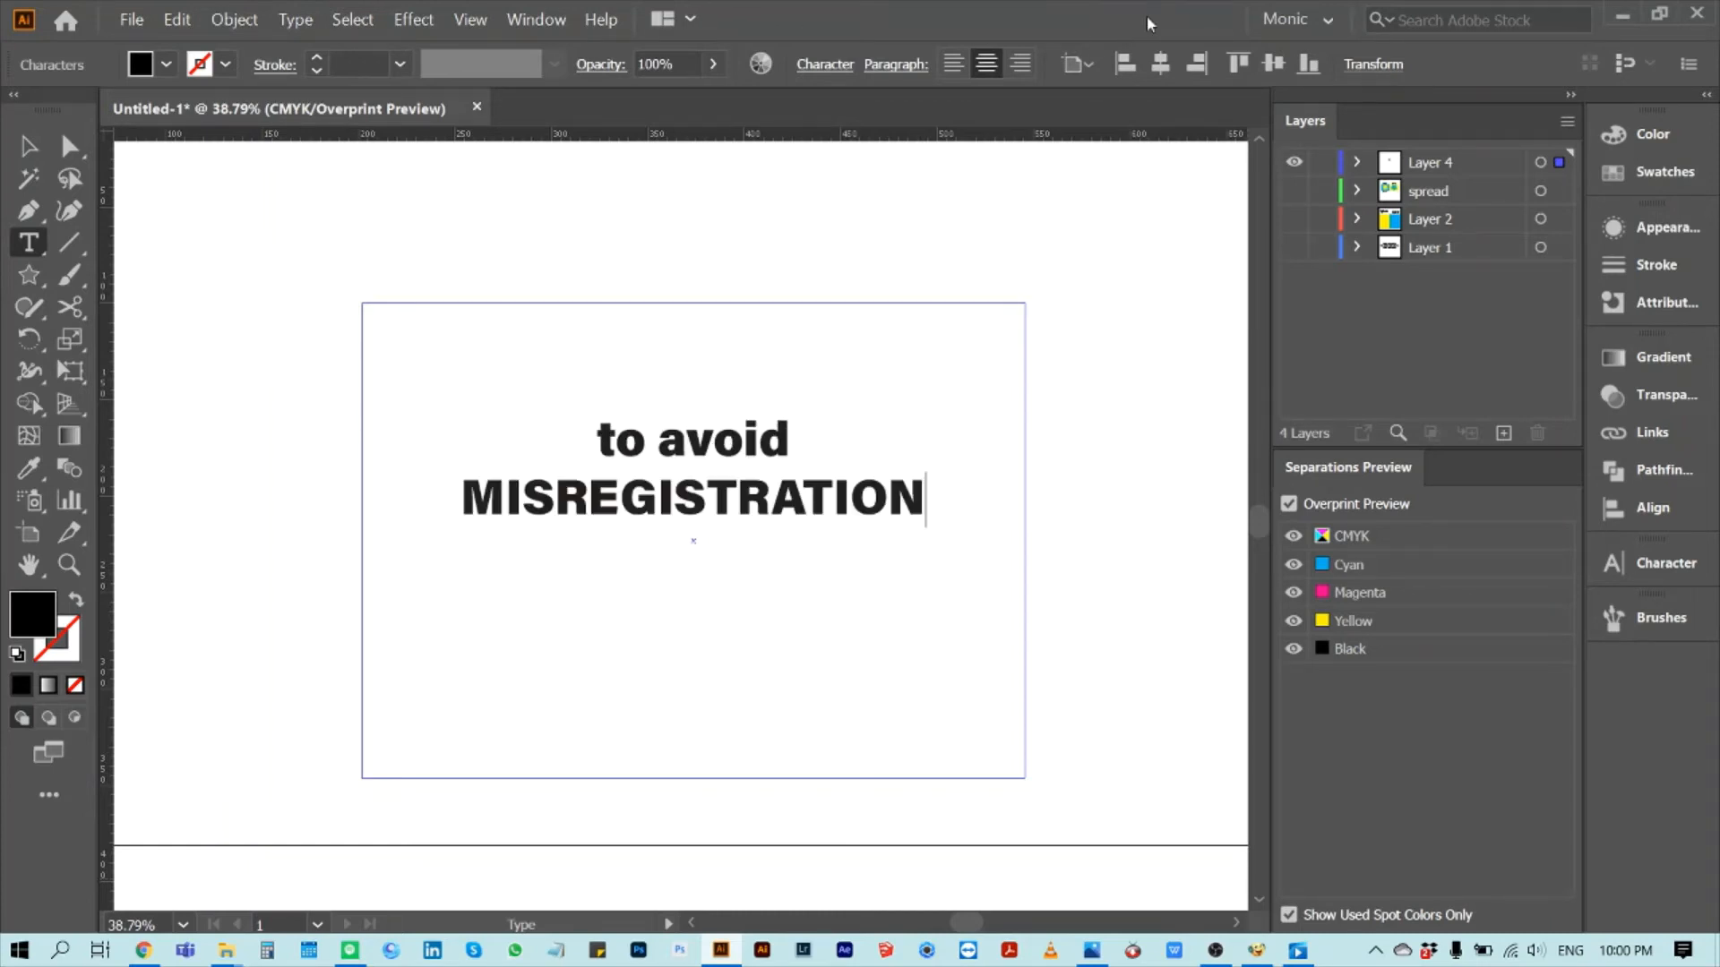